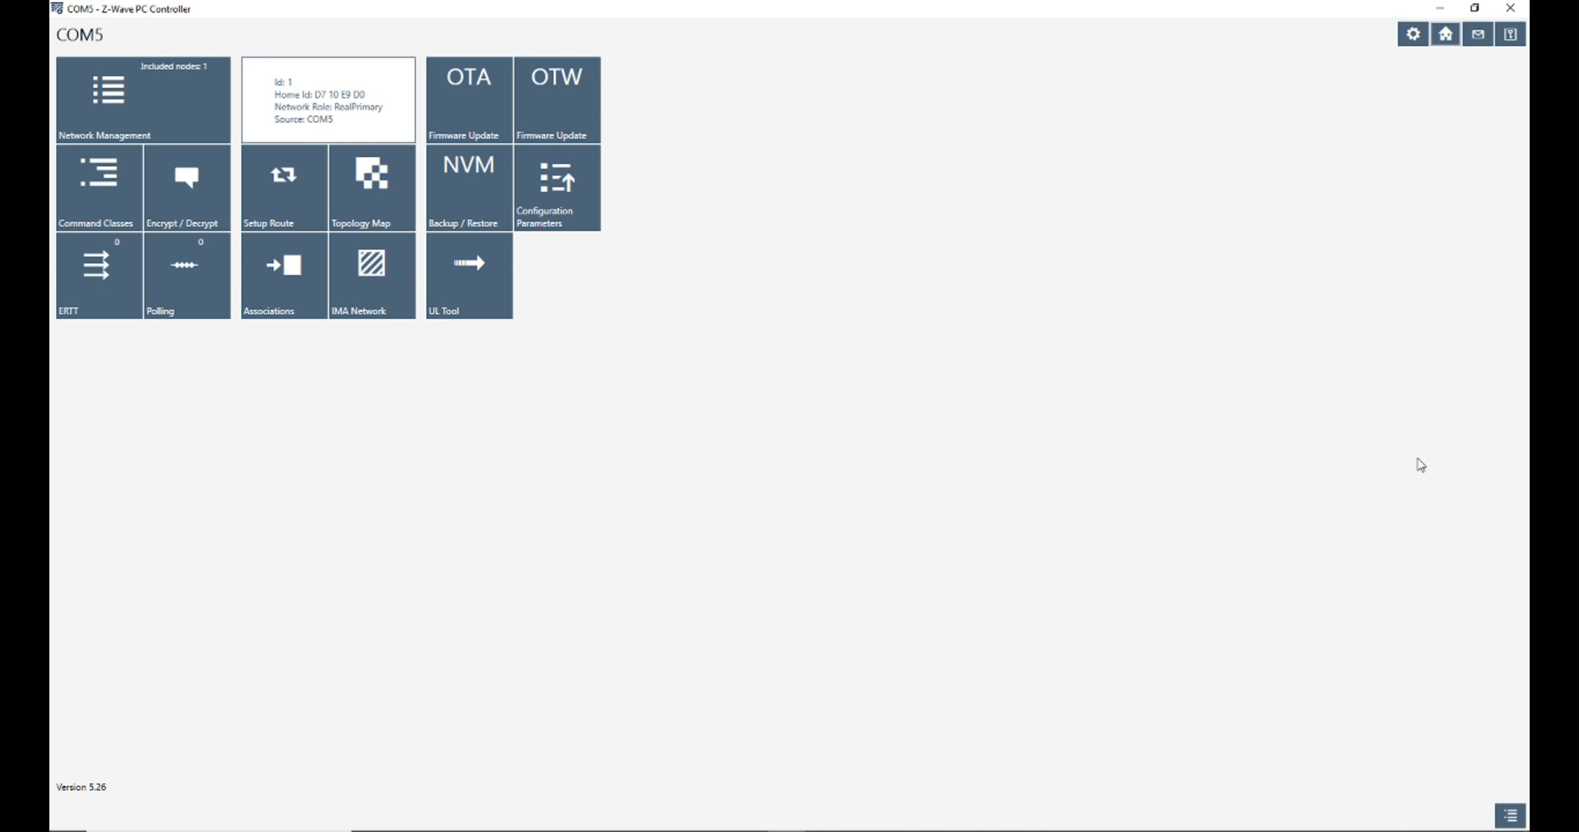
mouse_move(1003, 637)
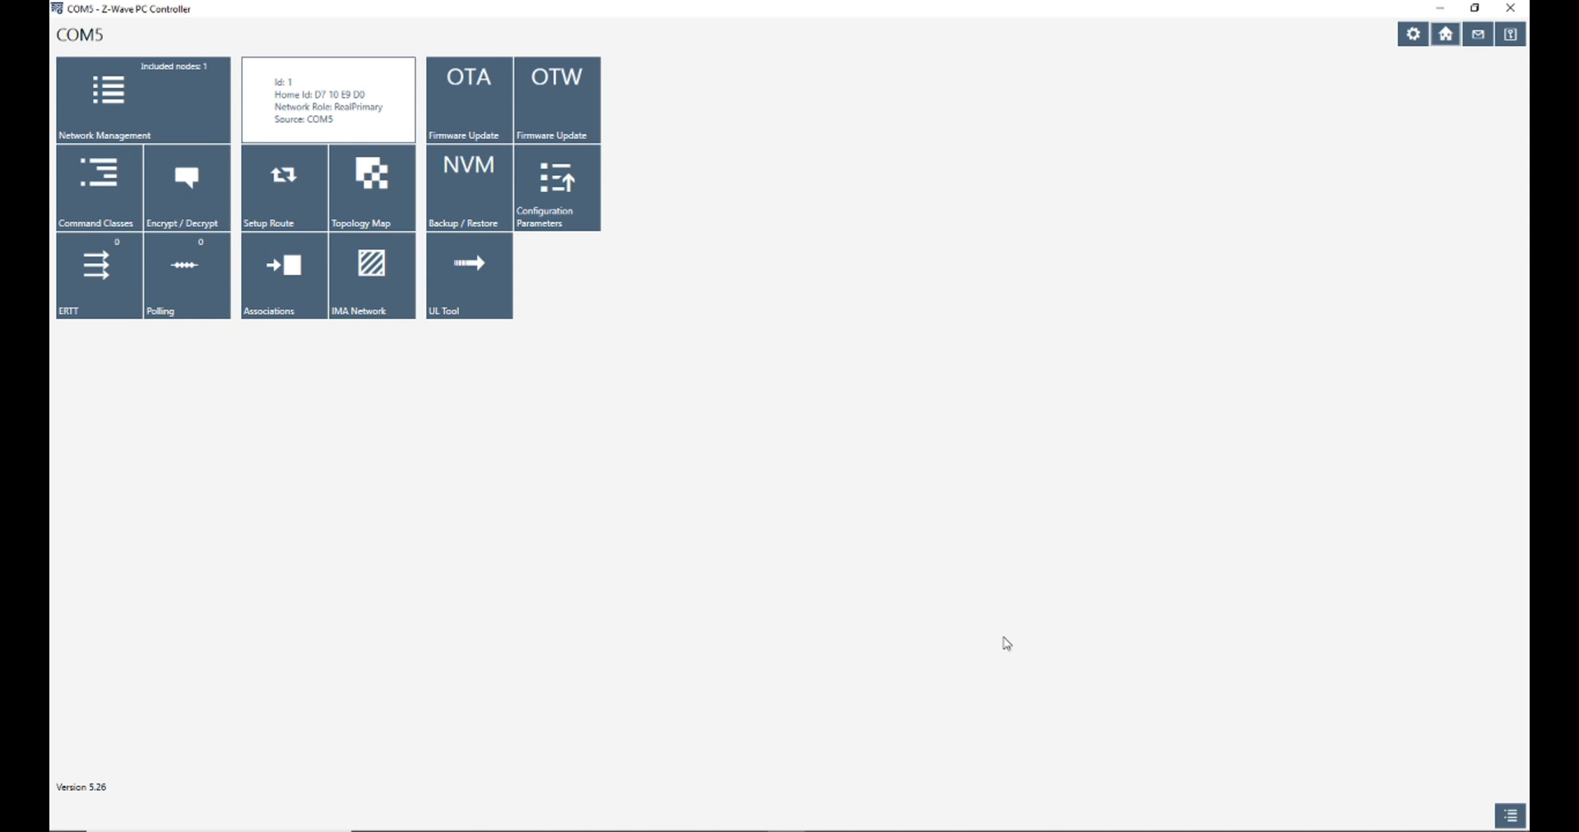
mouse_move(1296, 263)
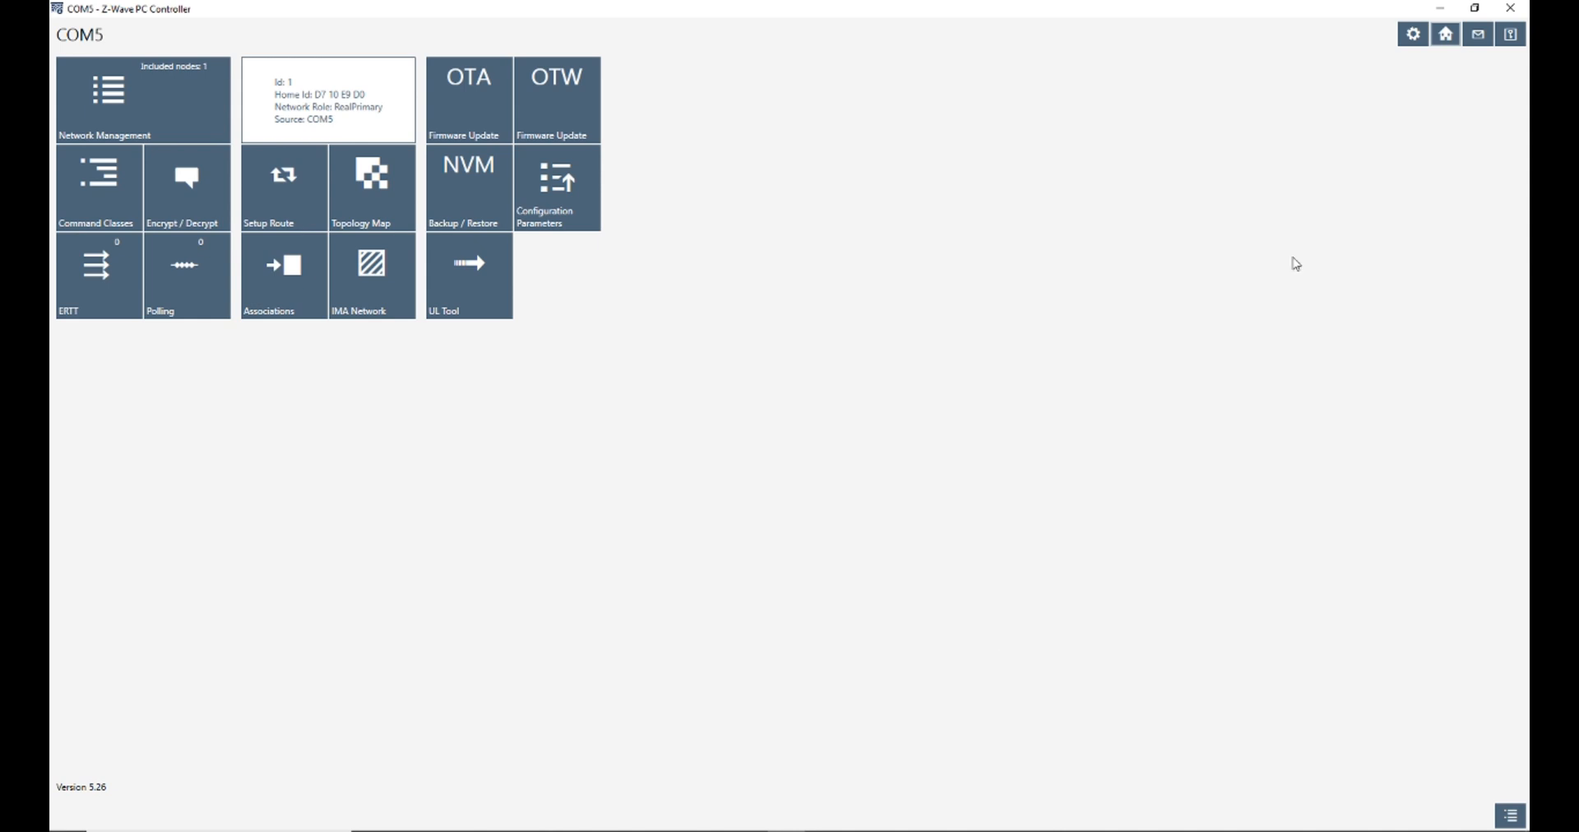
mouse_move(1003, 645)
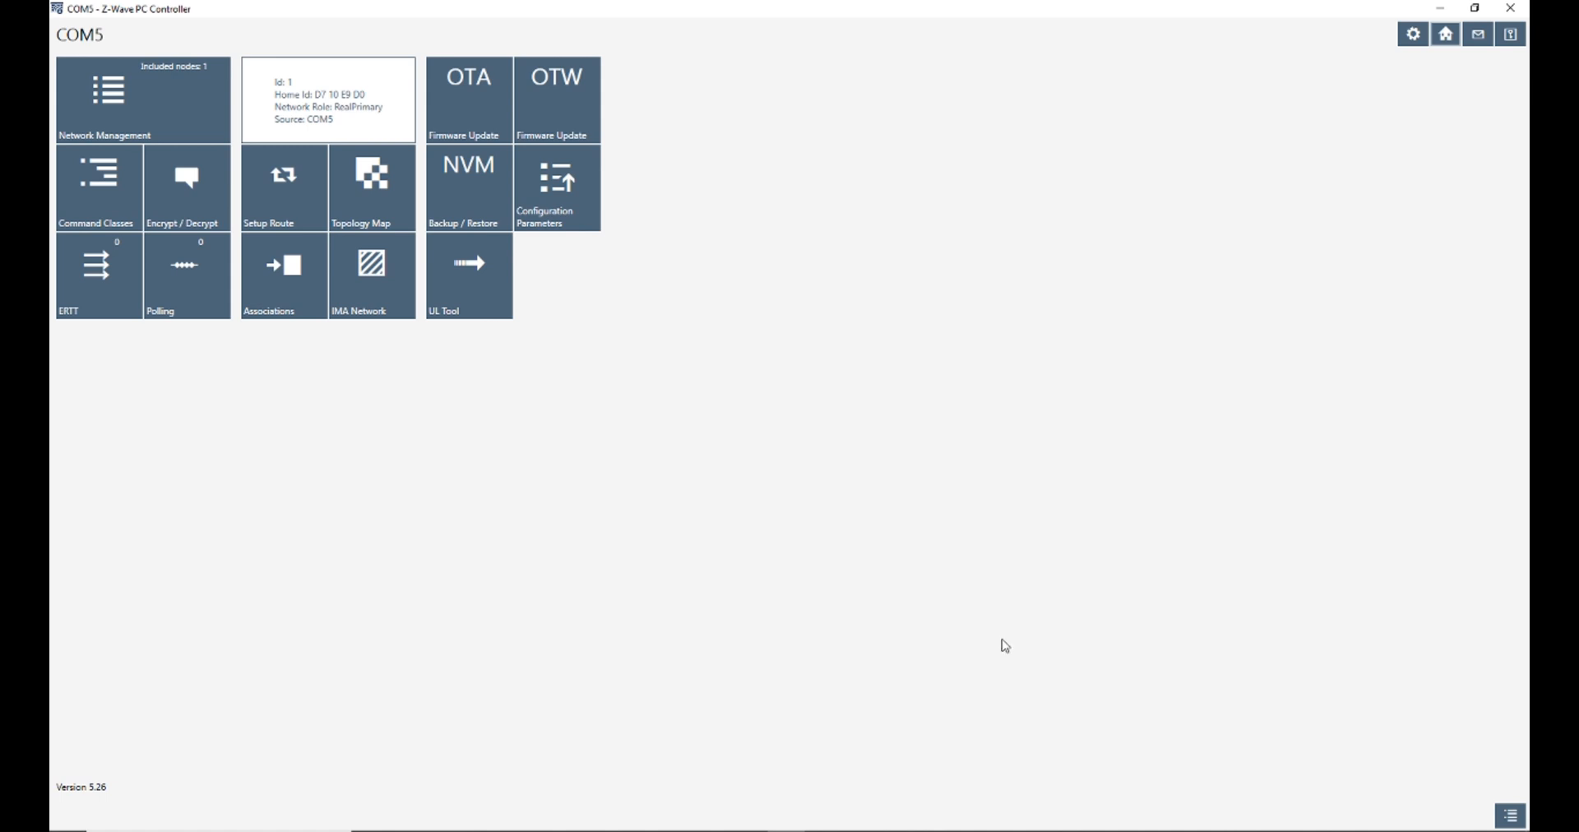
mouse_move(332, 503)
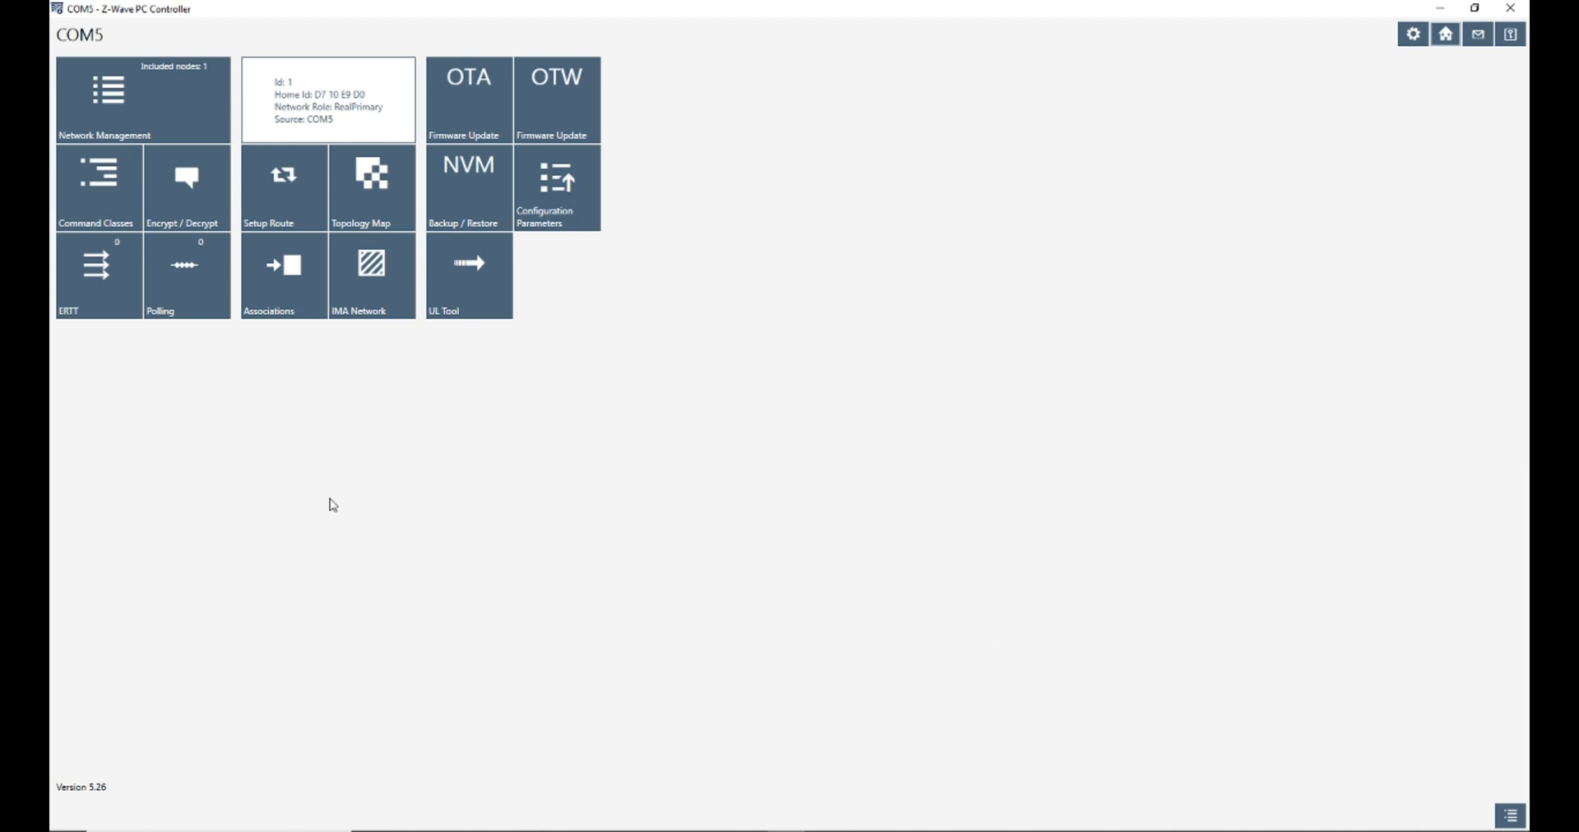
mouse_move(258, 579)
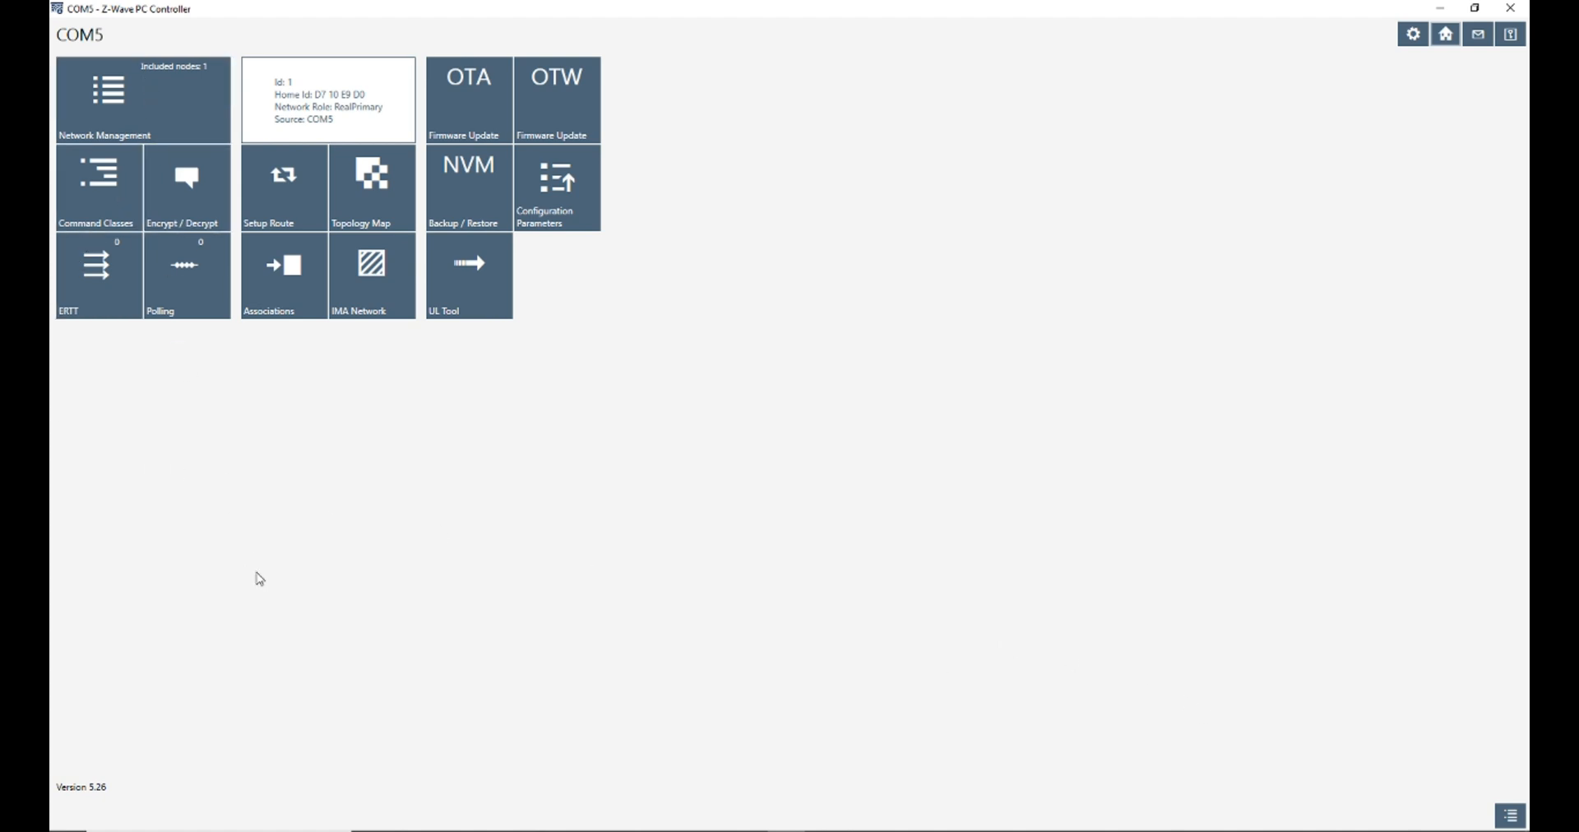
mouse_move(100, 109)
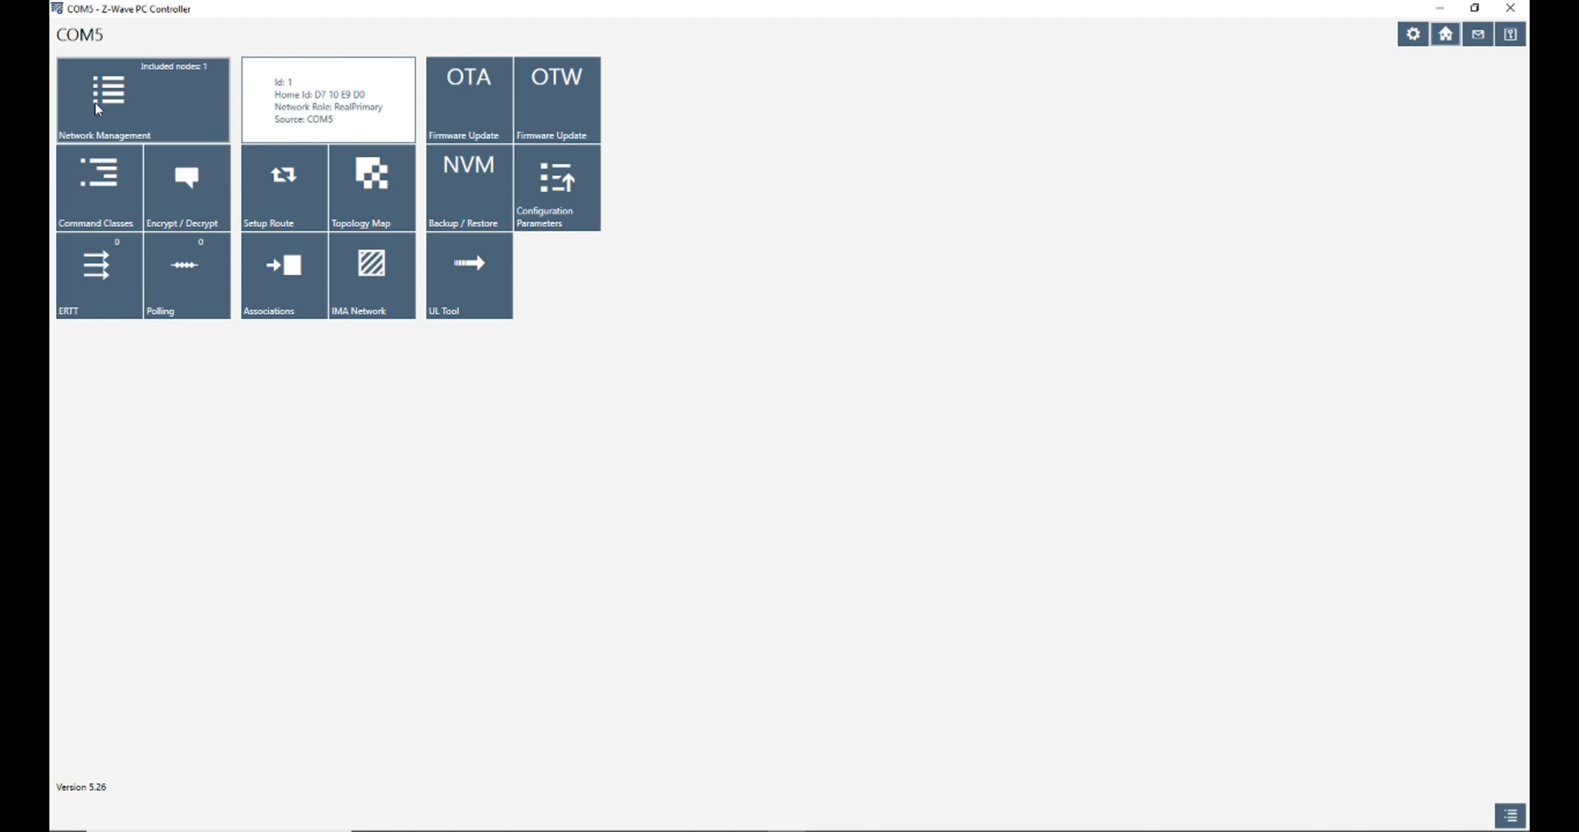
mouse_move(147, 112)
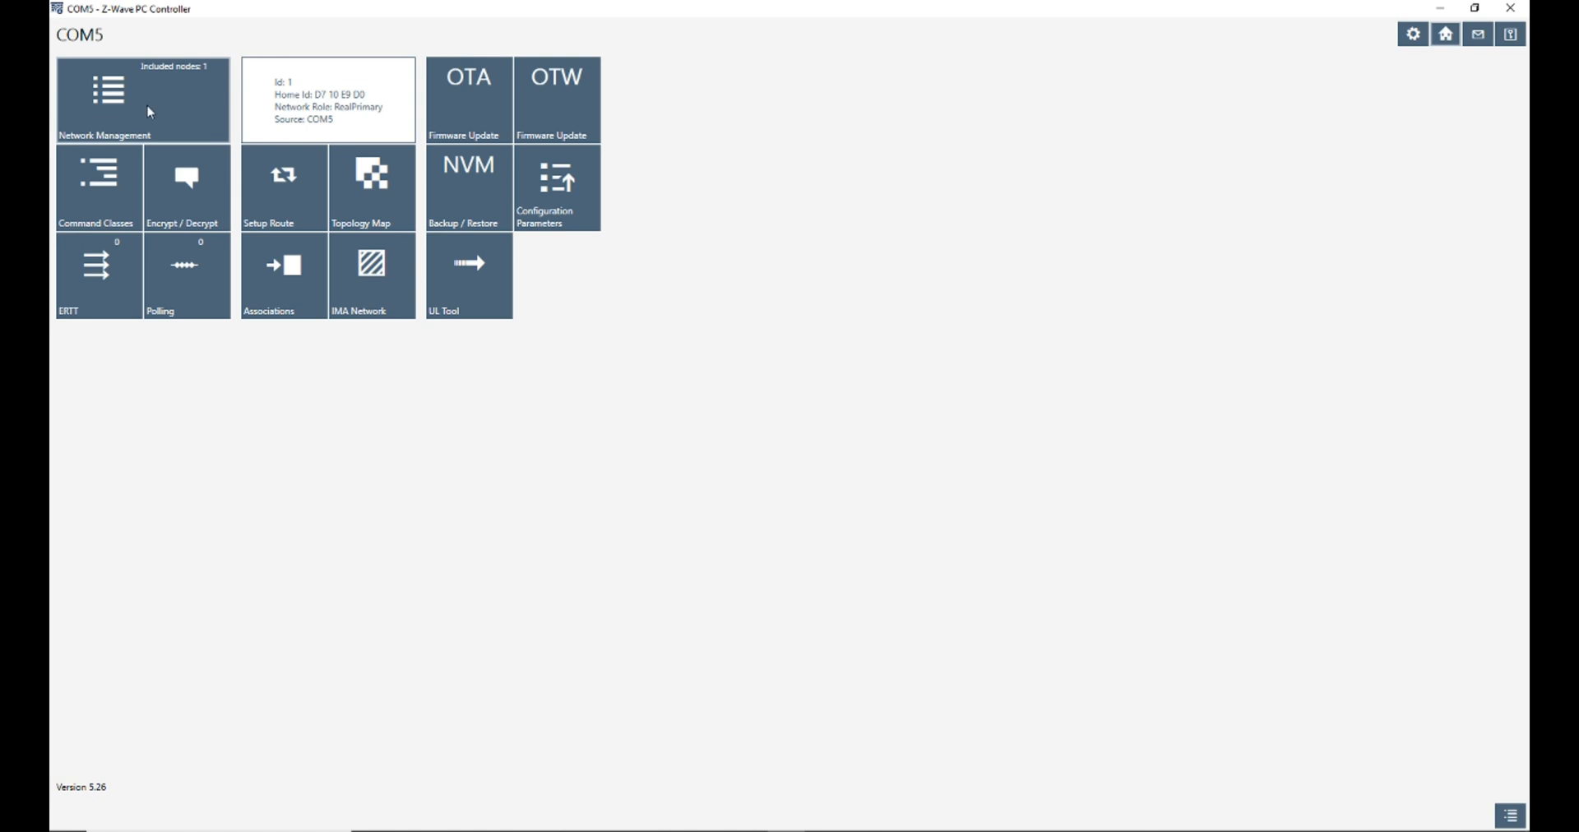
Step: Add the touch switch via Network Management and select the new Power Switch Binary node
left_click(141, 101)
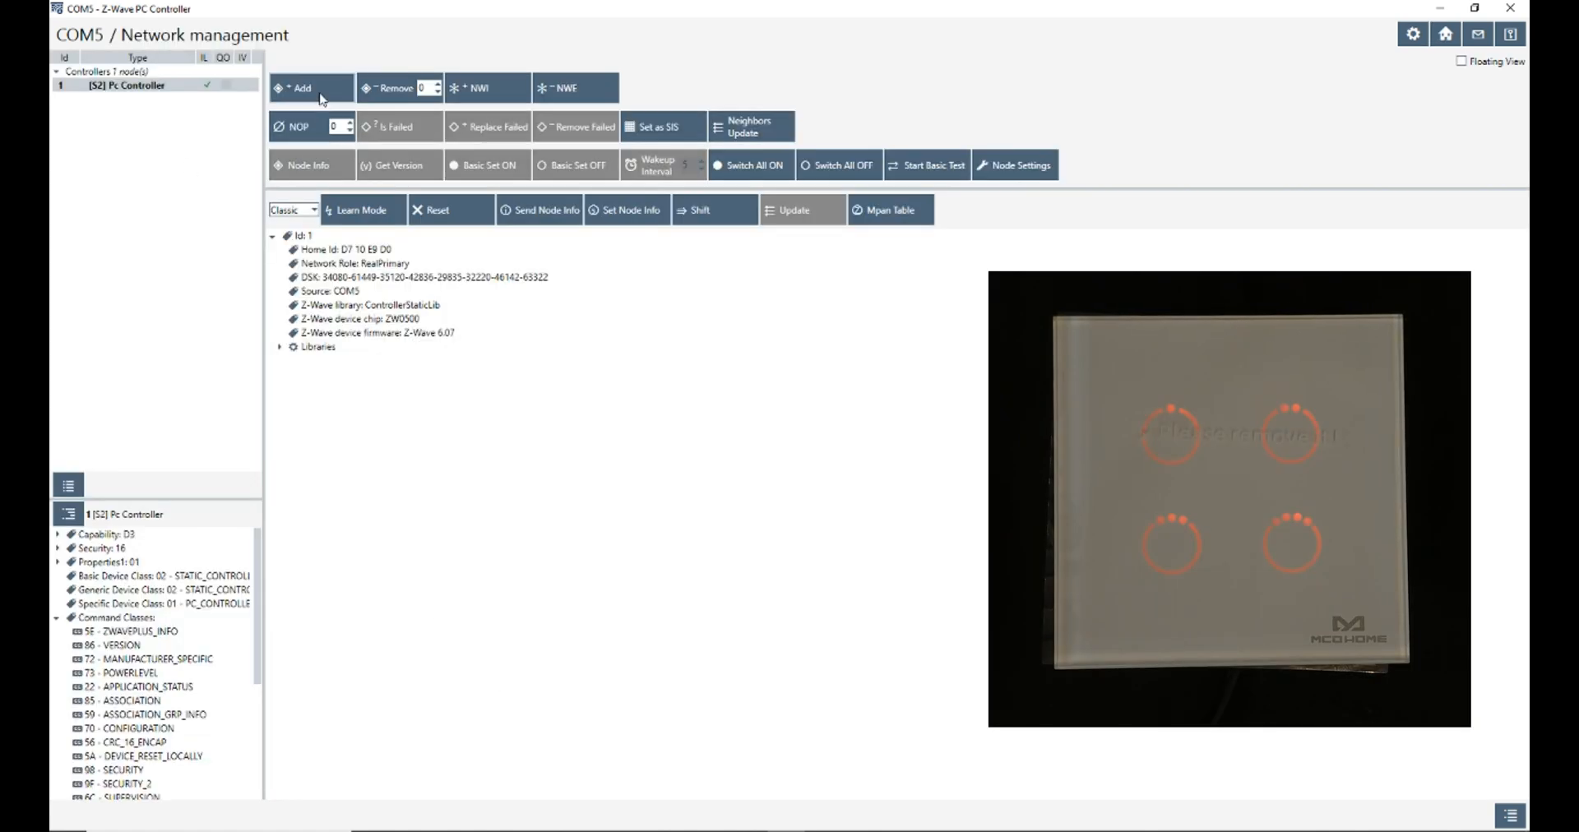
left_click(301, 88)
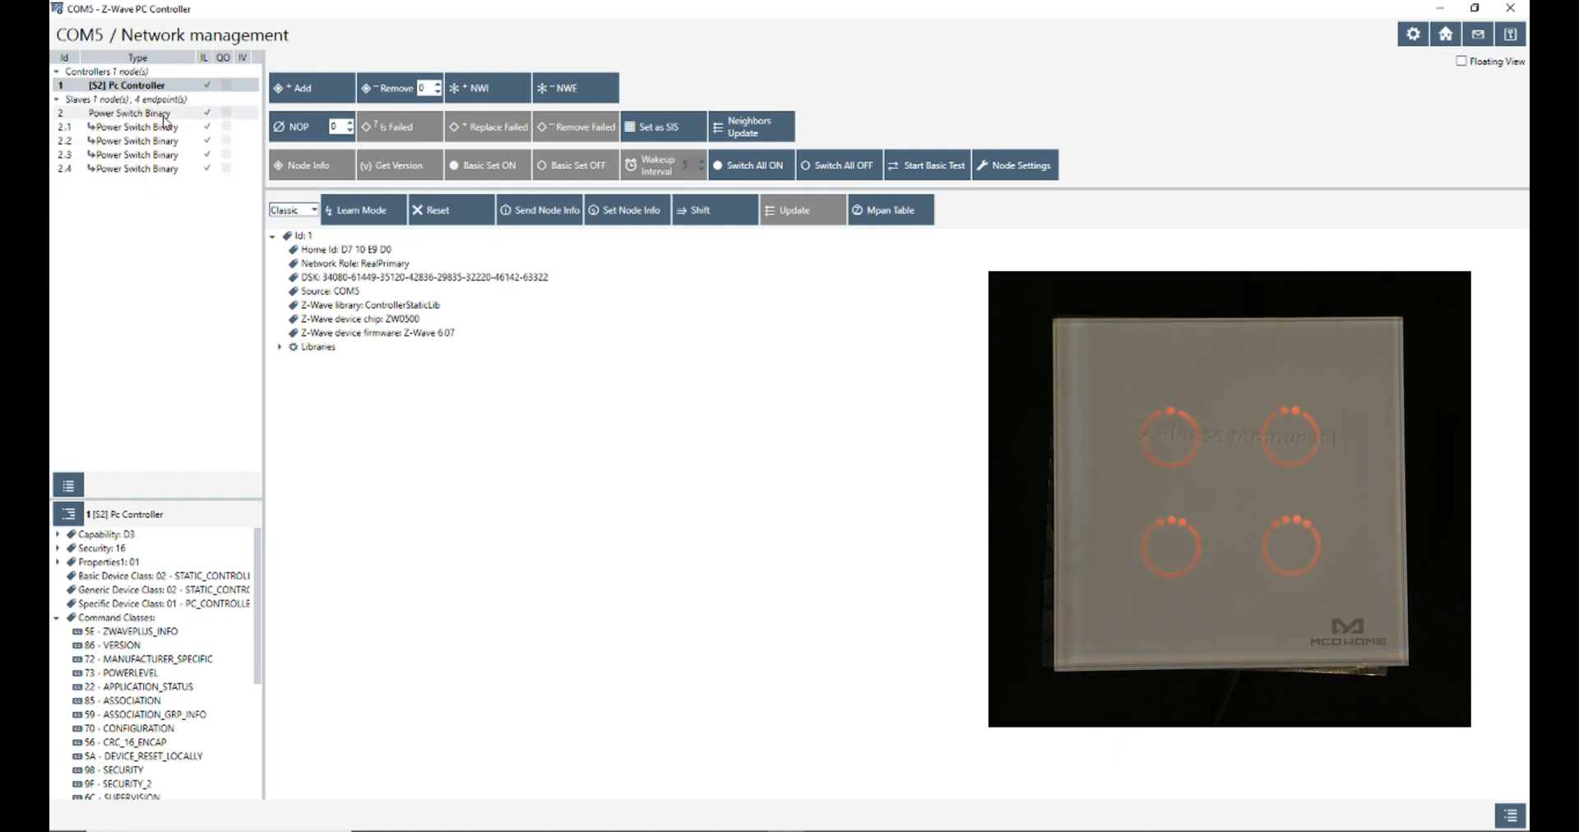
left_click(131, 113)
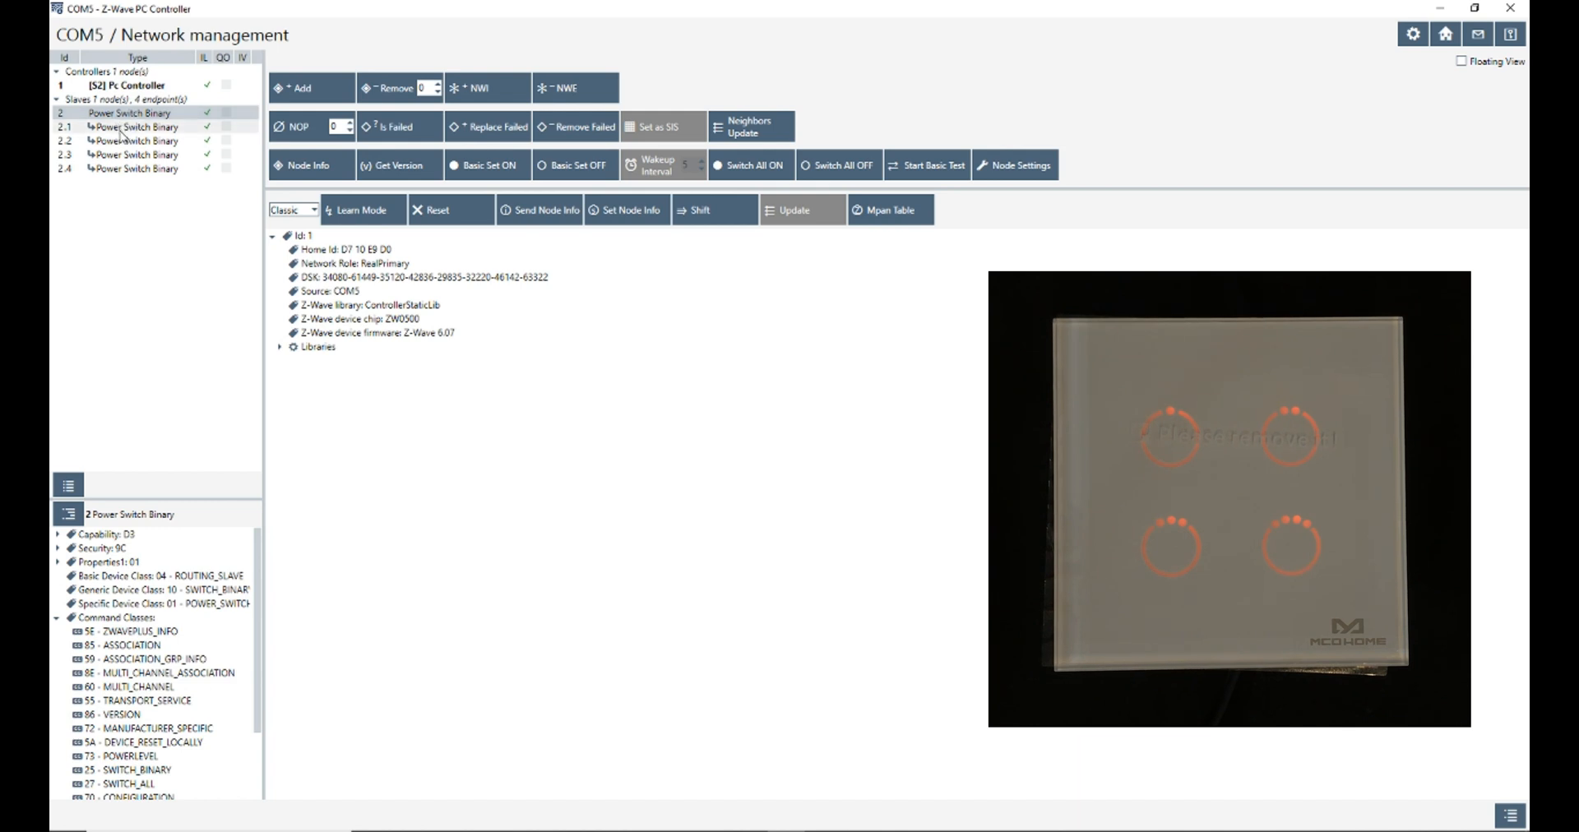
left_click(136, 155)
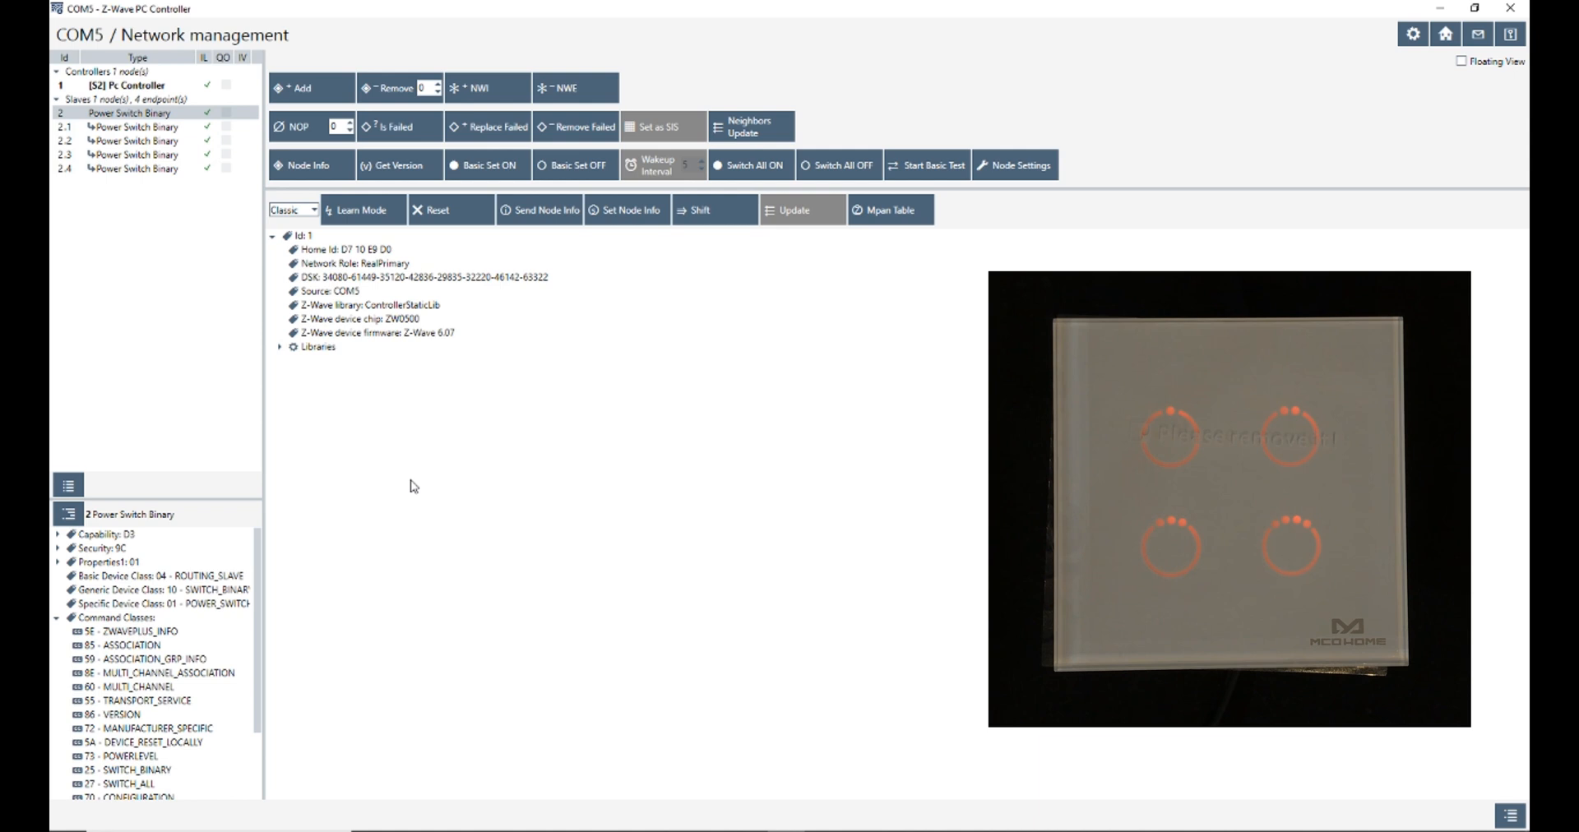
mouse_move(495, 521)
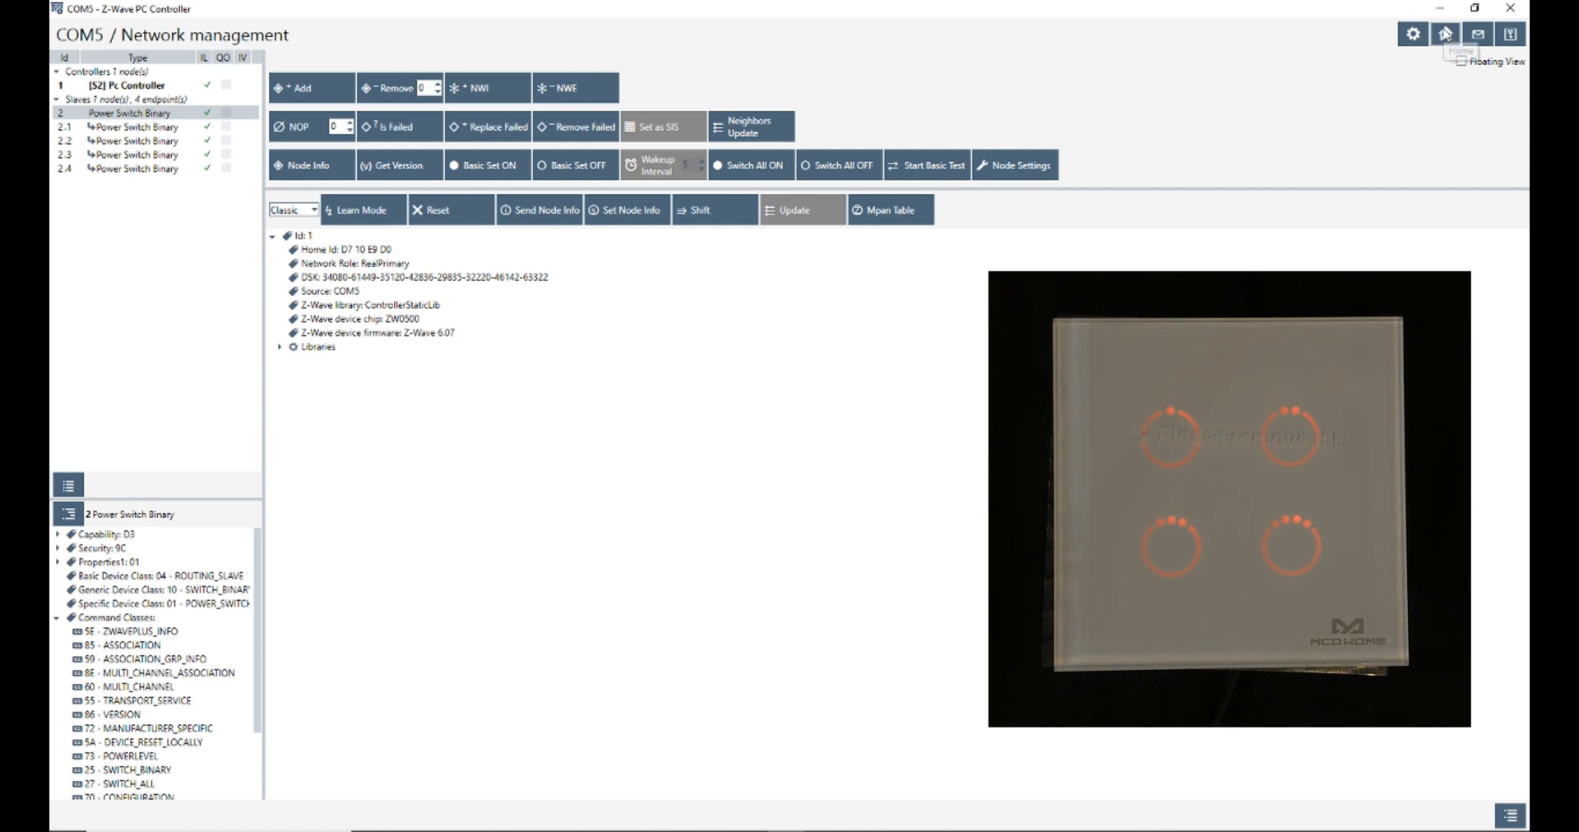
mouse_move(1461, 33)
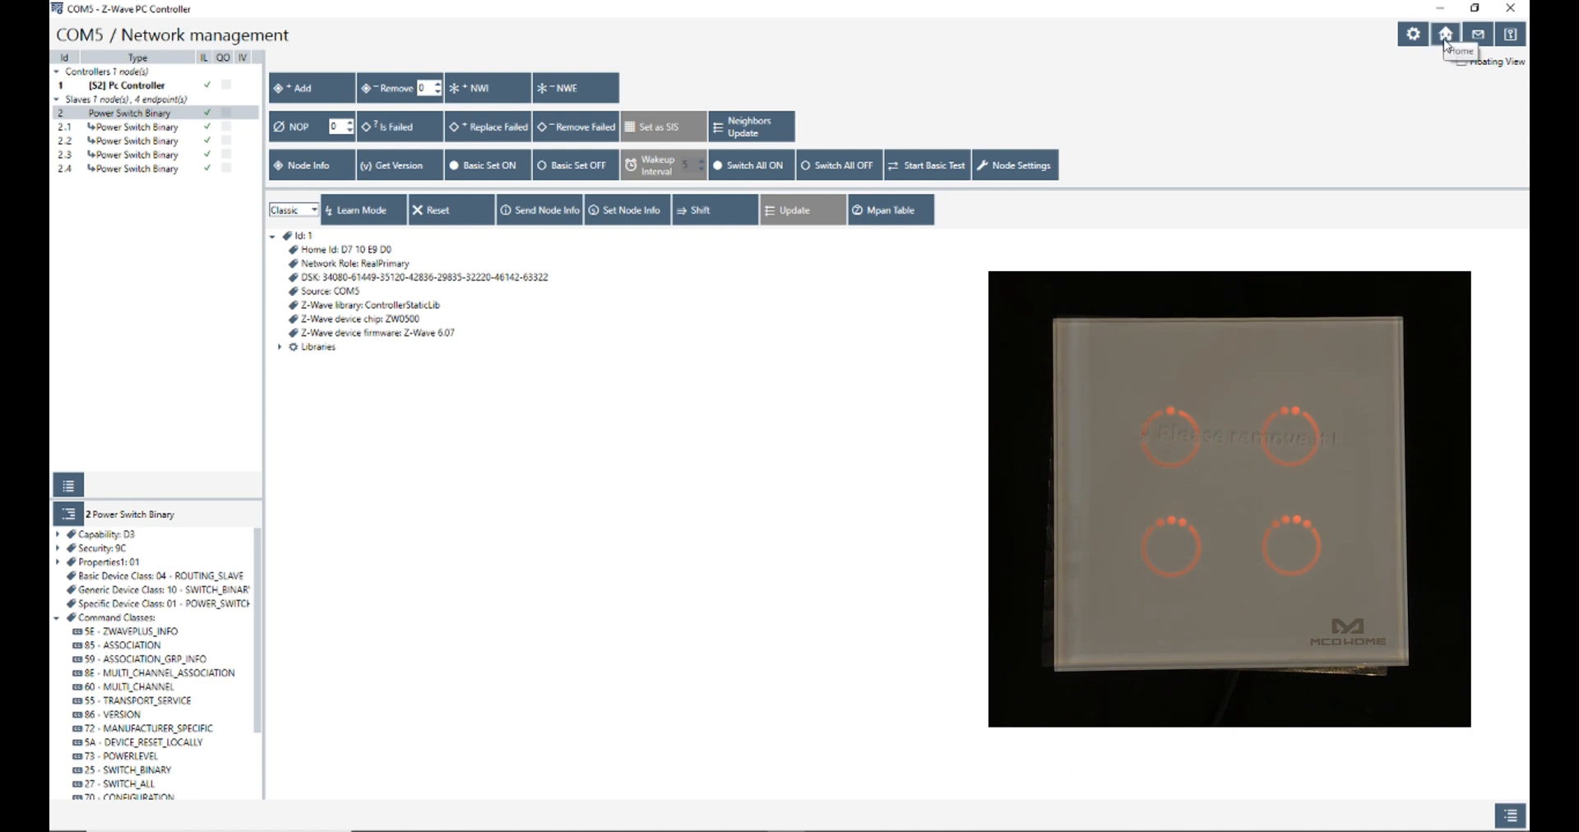
left_click(1444, 33)
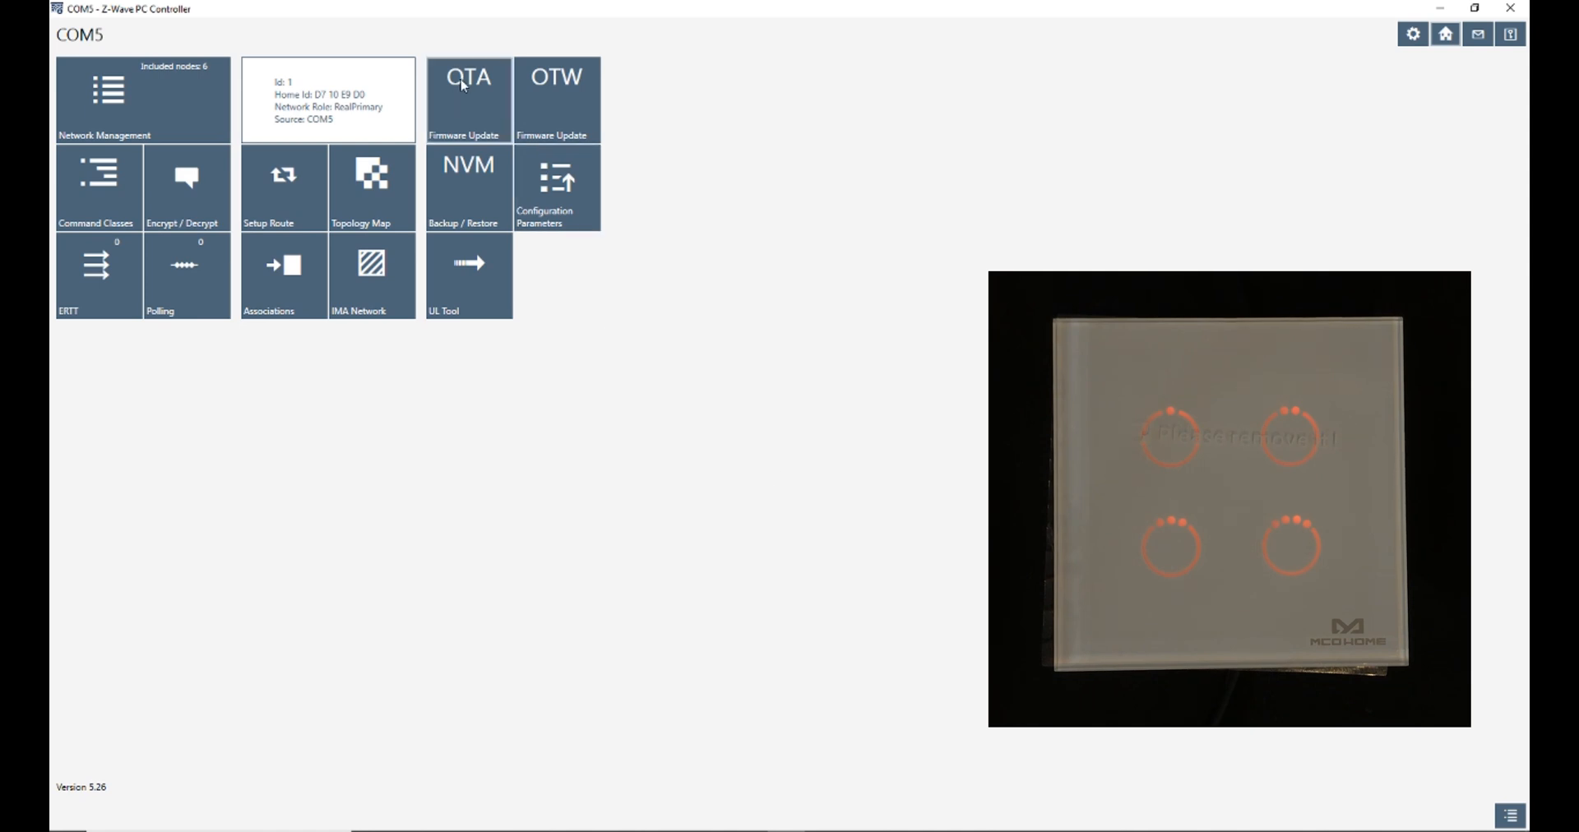
mouse_move(472, 100)
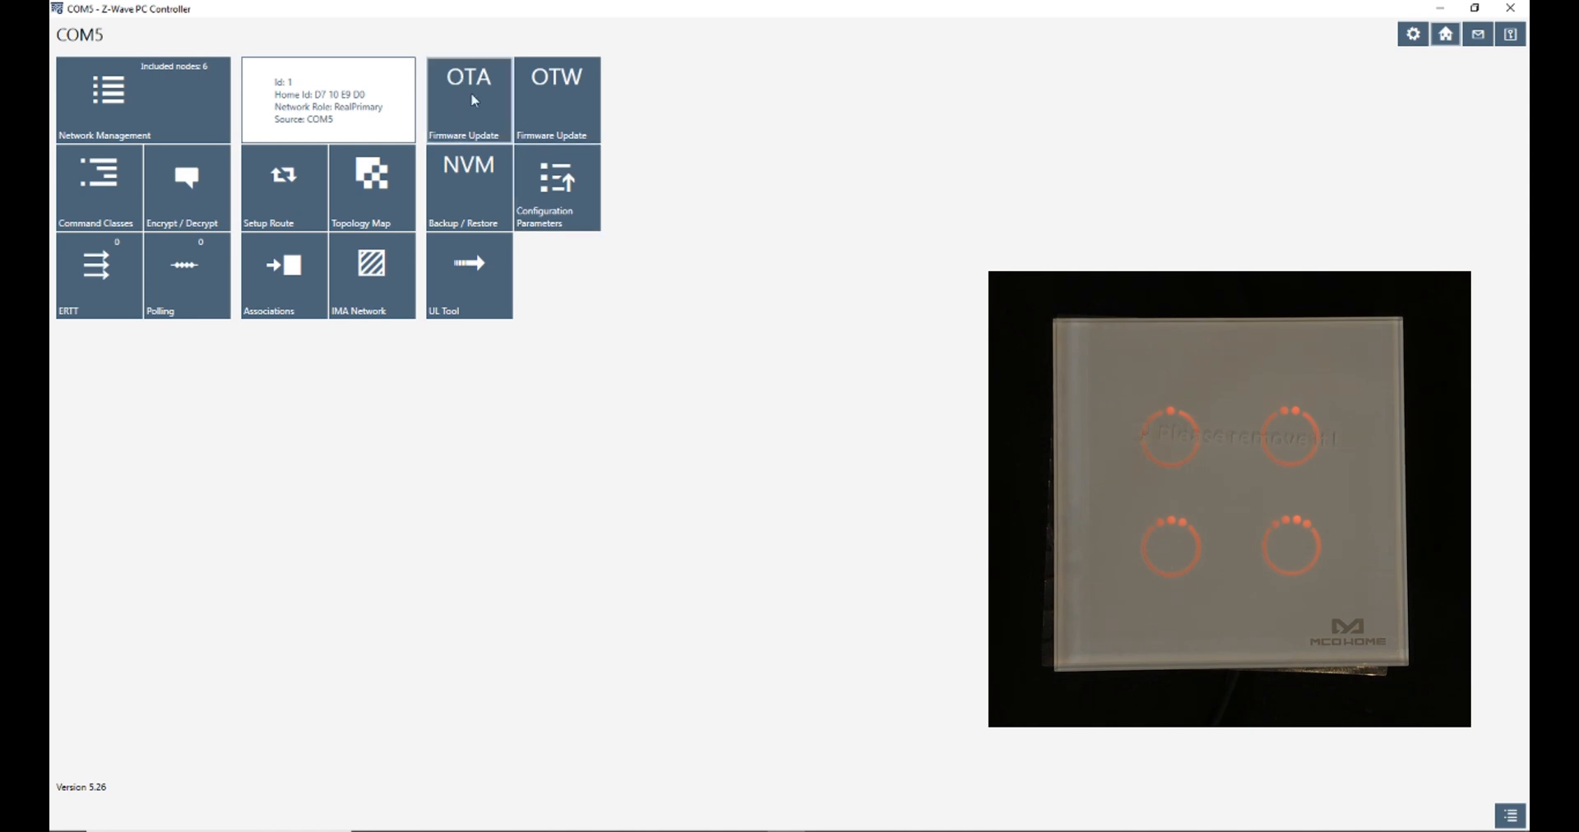
left_click(467, 90)
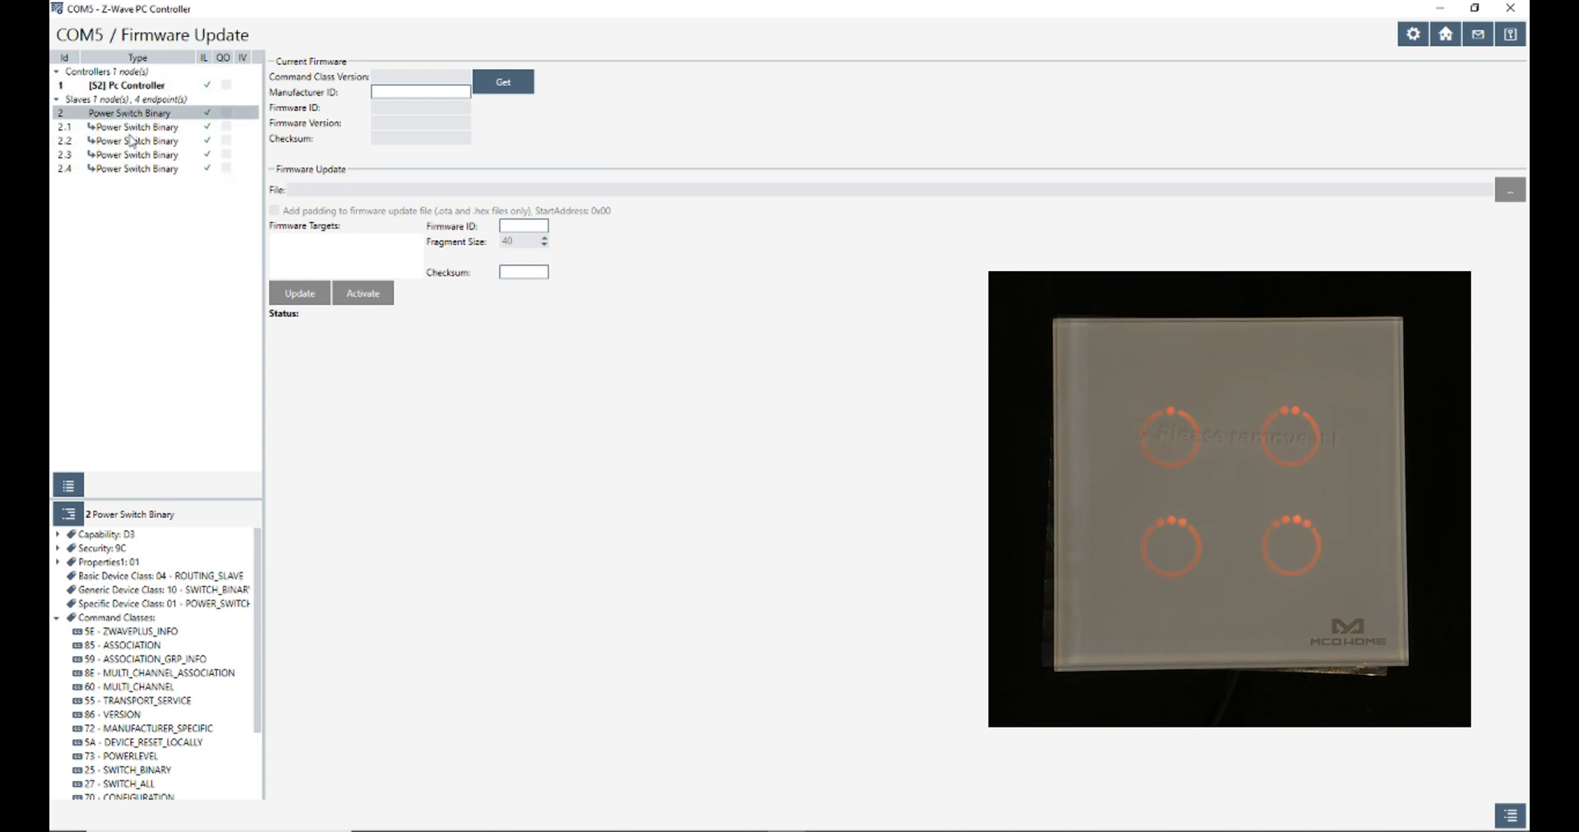
mouse_move(559, 531)
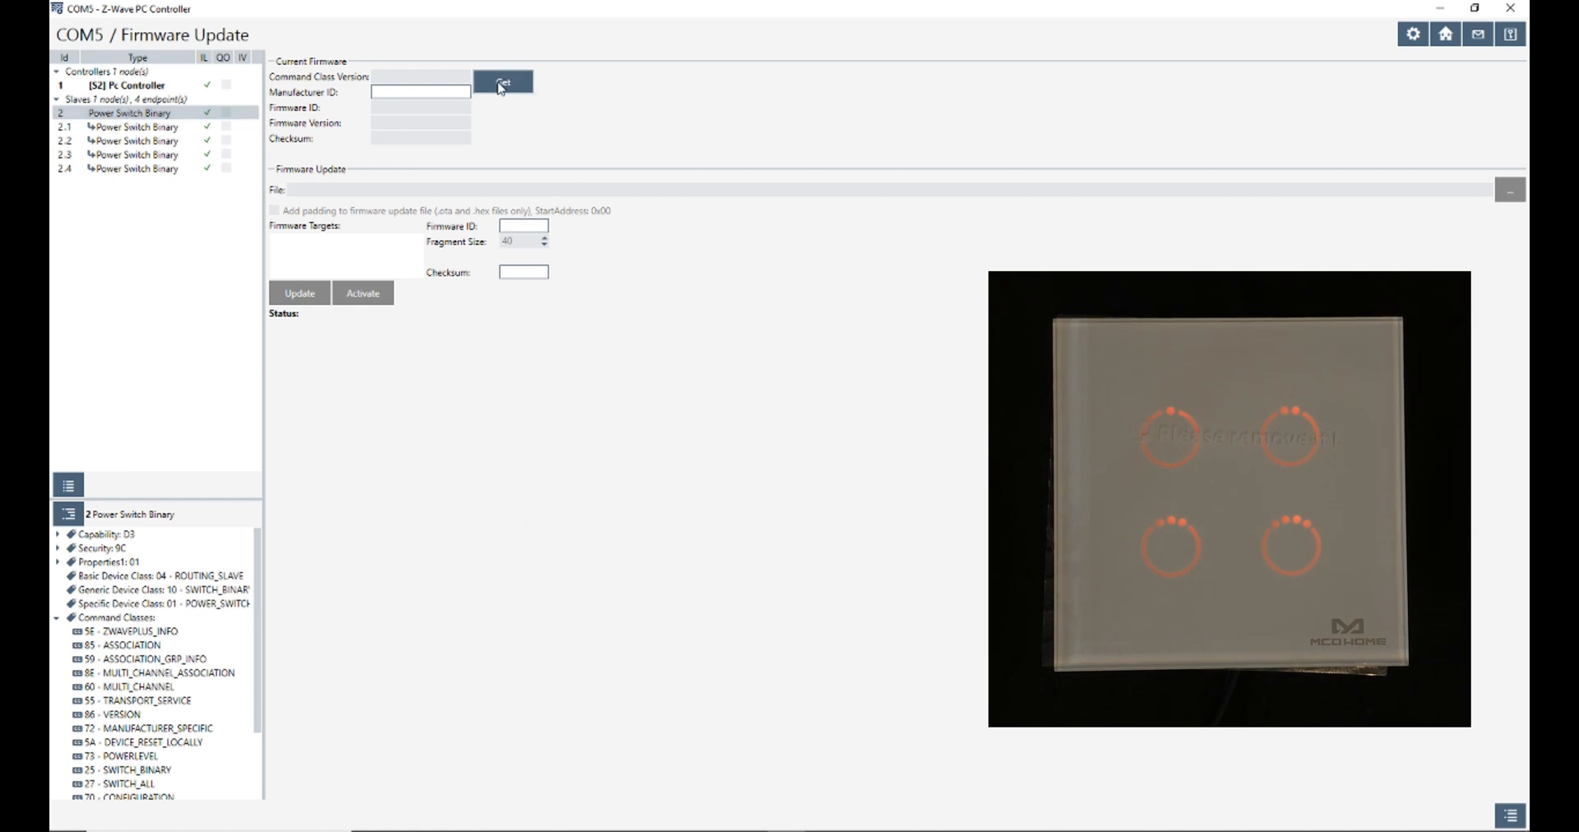
left_click(503, 81)
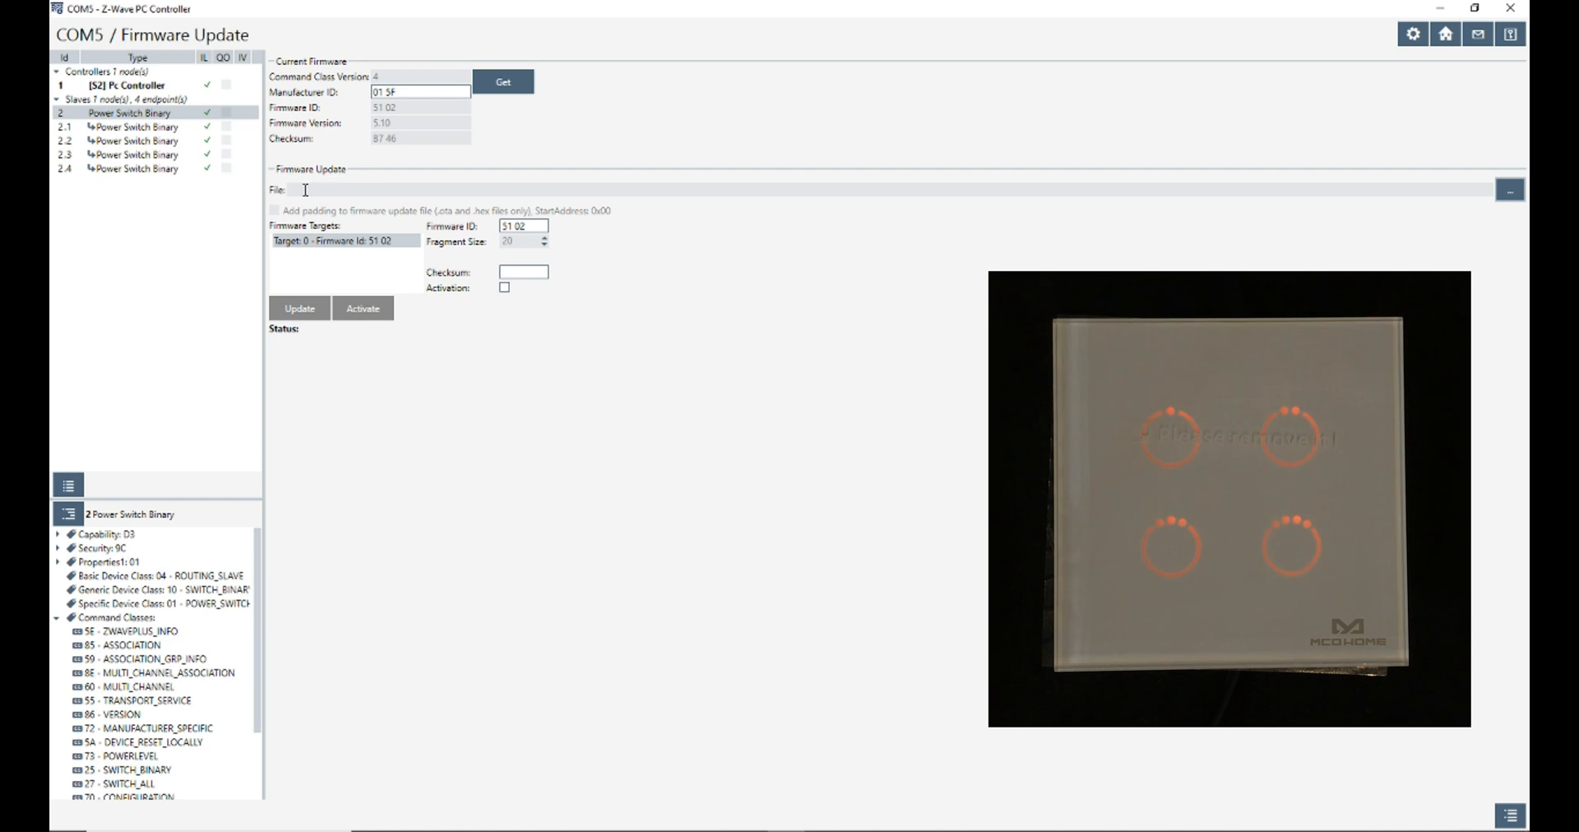
mouse_move(599, 521)
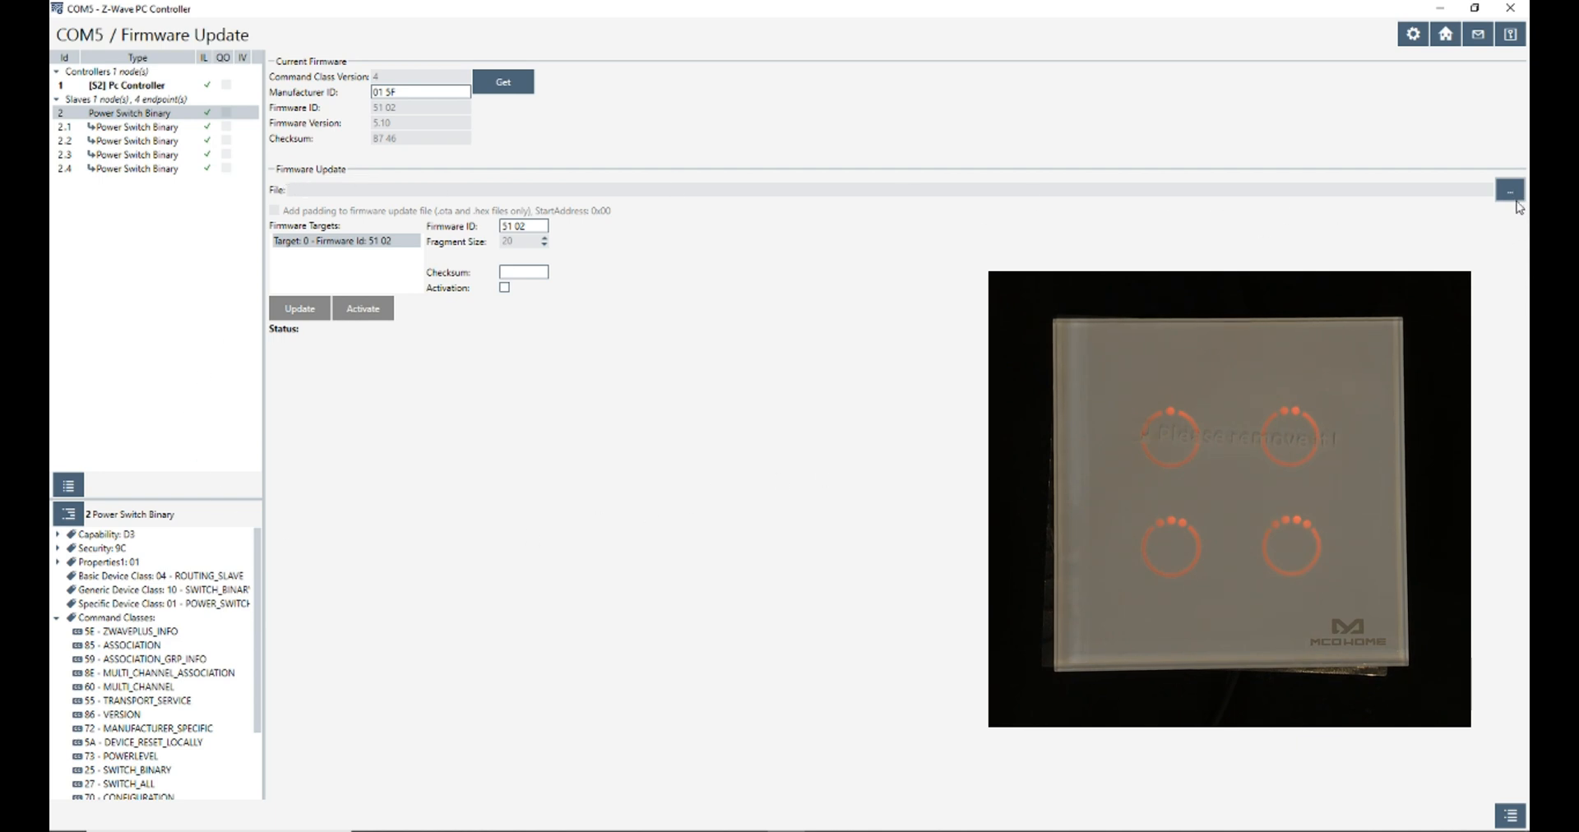
Step: Browse to and load the MH_S314 OTA .hex firmware file, showing checksum A0 CE
left_click(1510, 190)
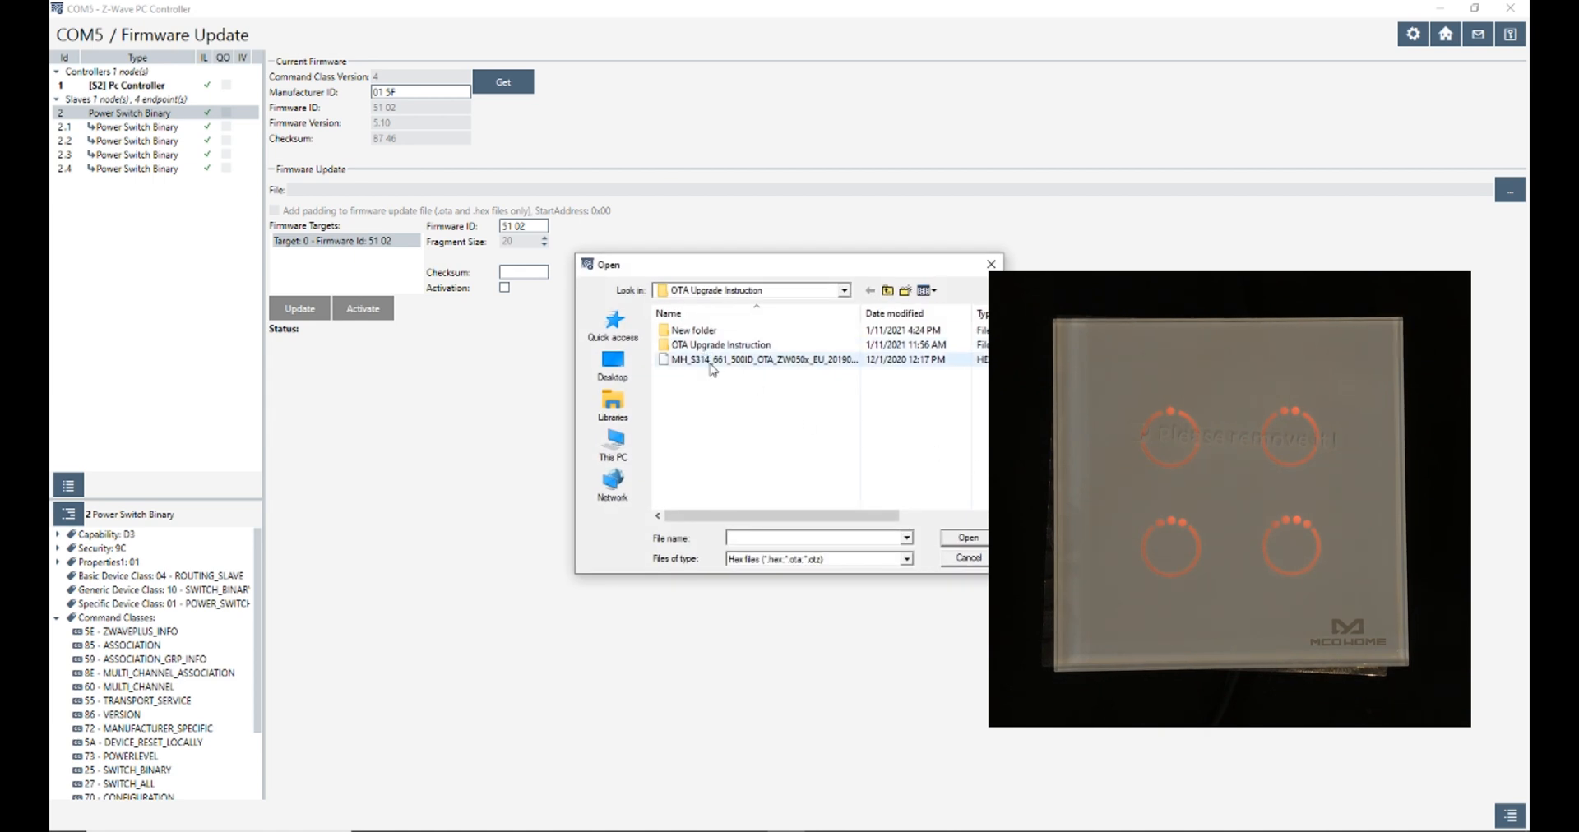
mouse_move(755, 360)
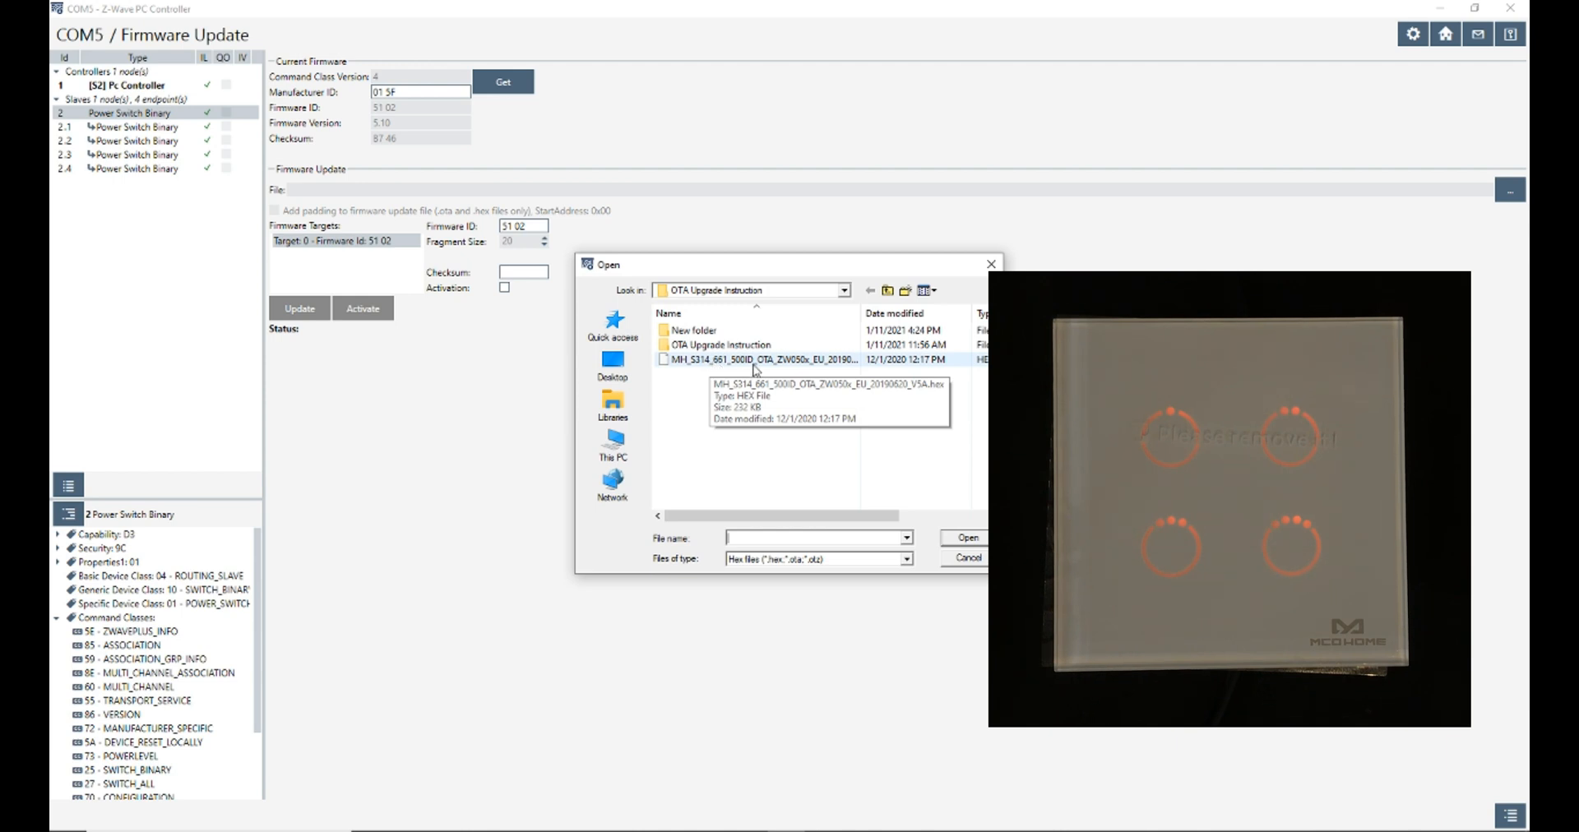
mouse_move(778, 370)
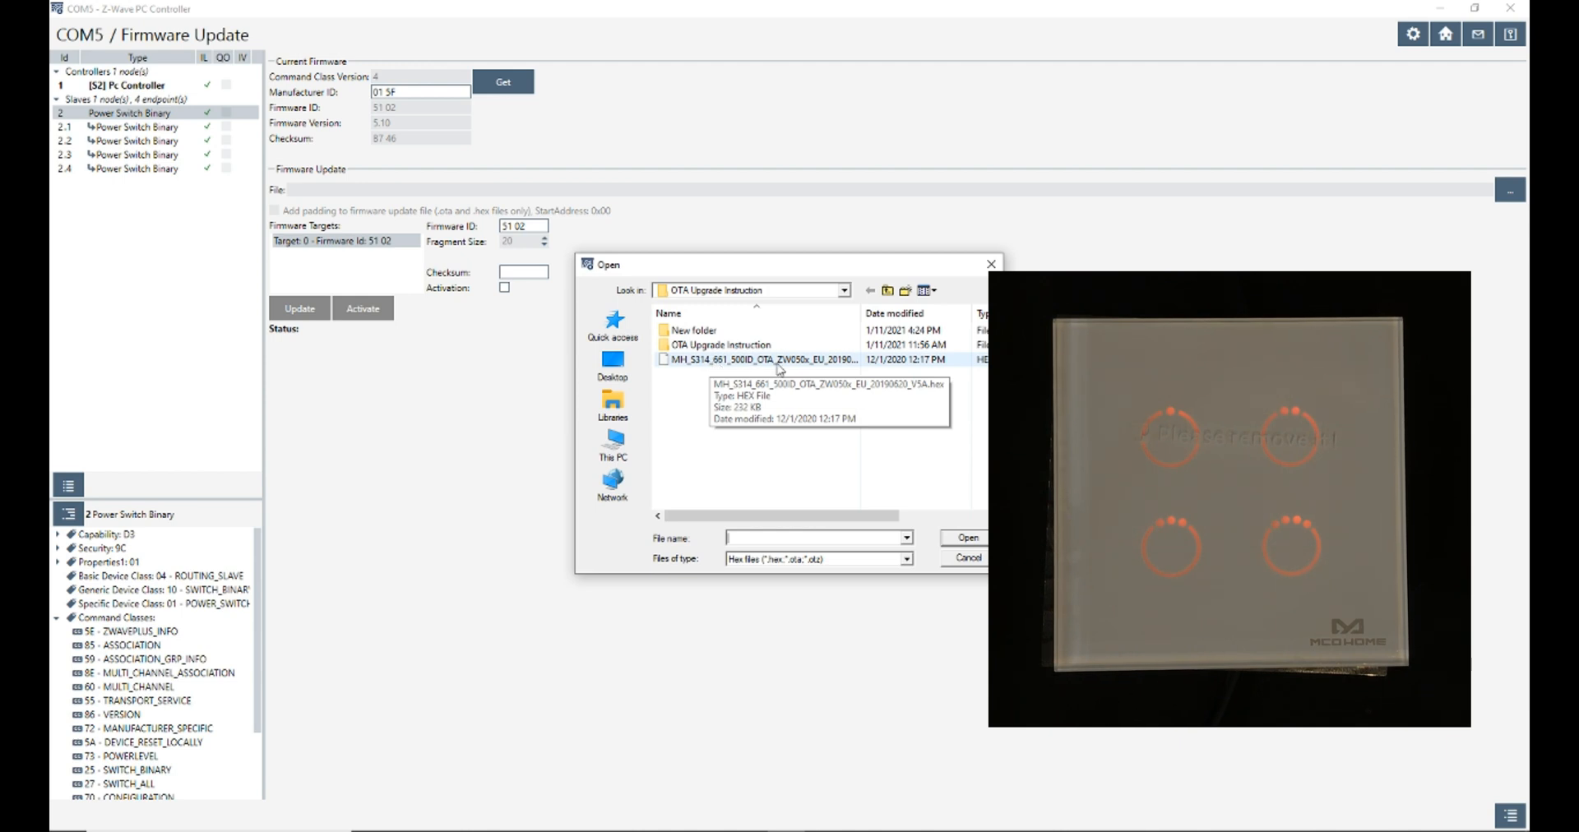
left_click(796, 360)
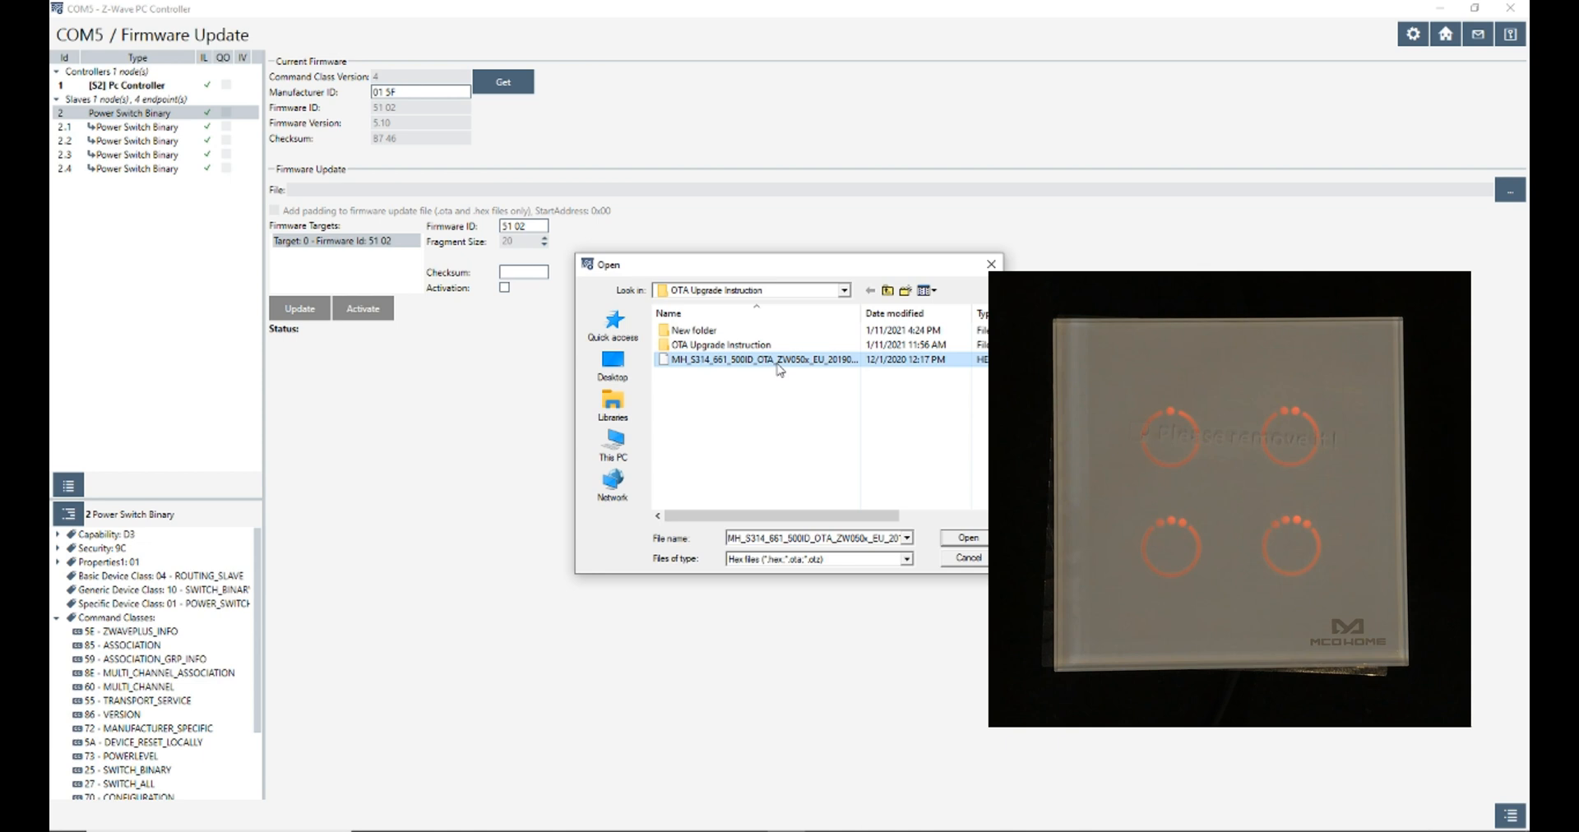
mouse_move(756, 369)
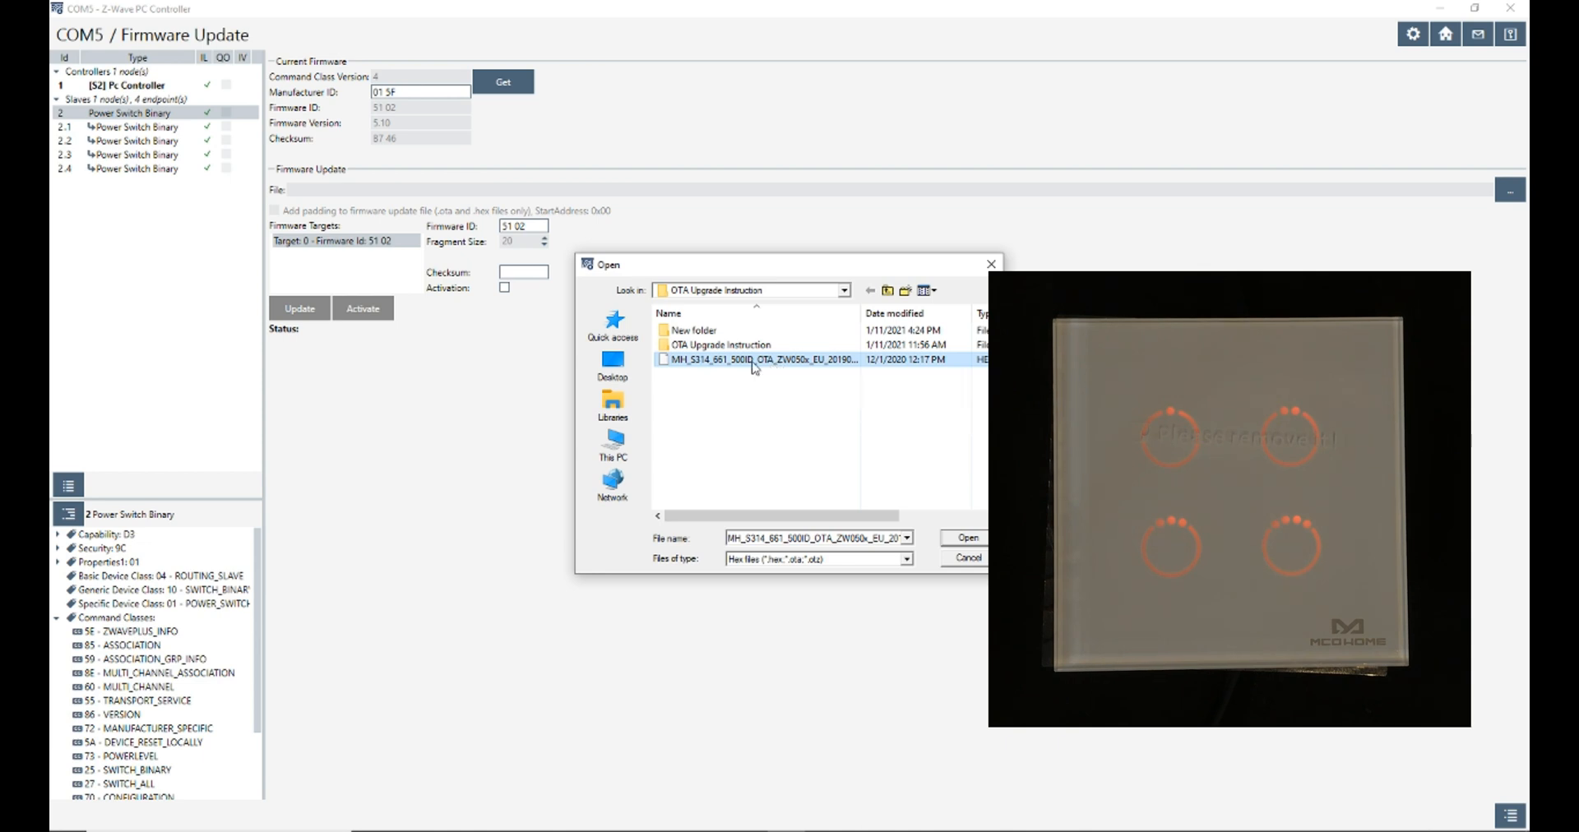
left_click(962, 538)
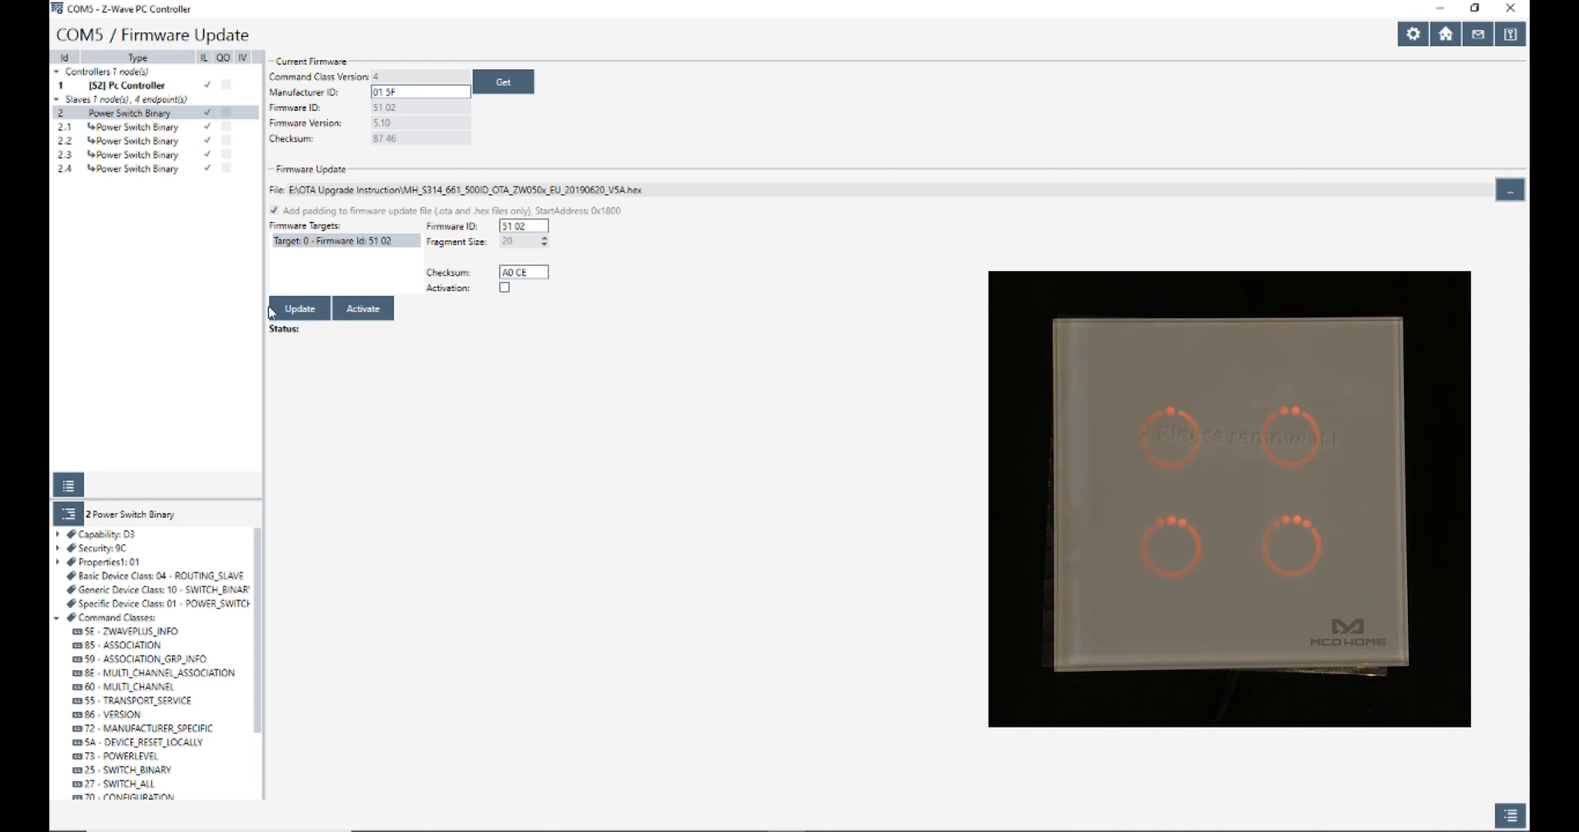
Step: Run the OTA firmware transfer to the switch and activate it, reaching status successfully=FF
left_click(299, 308)
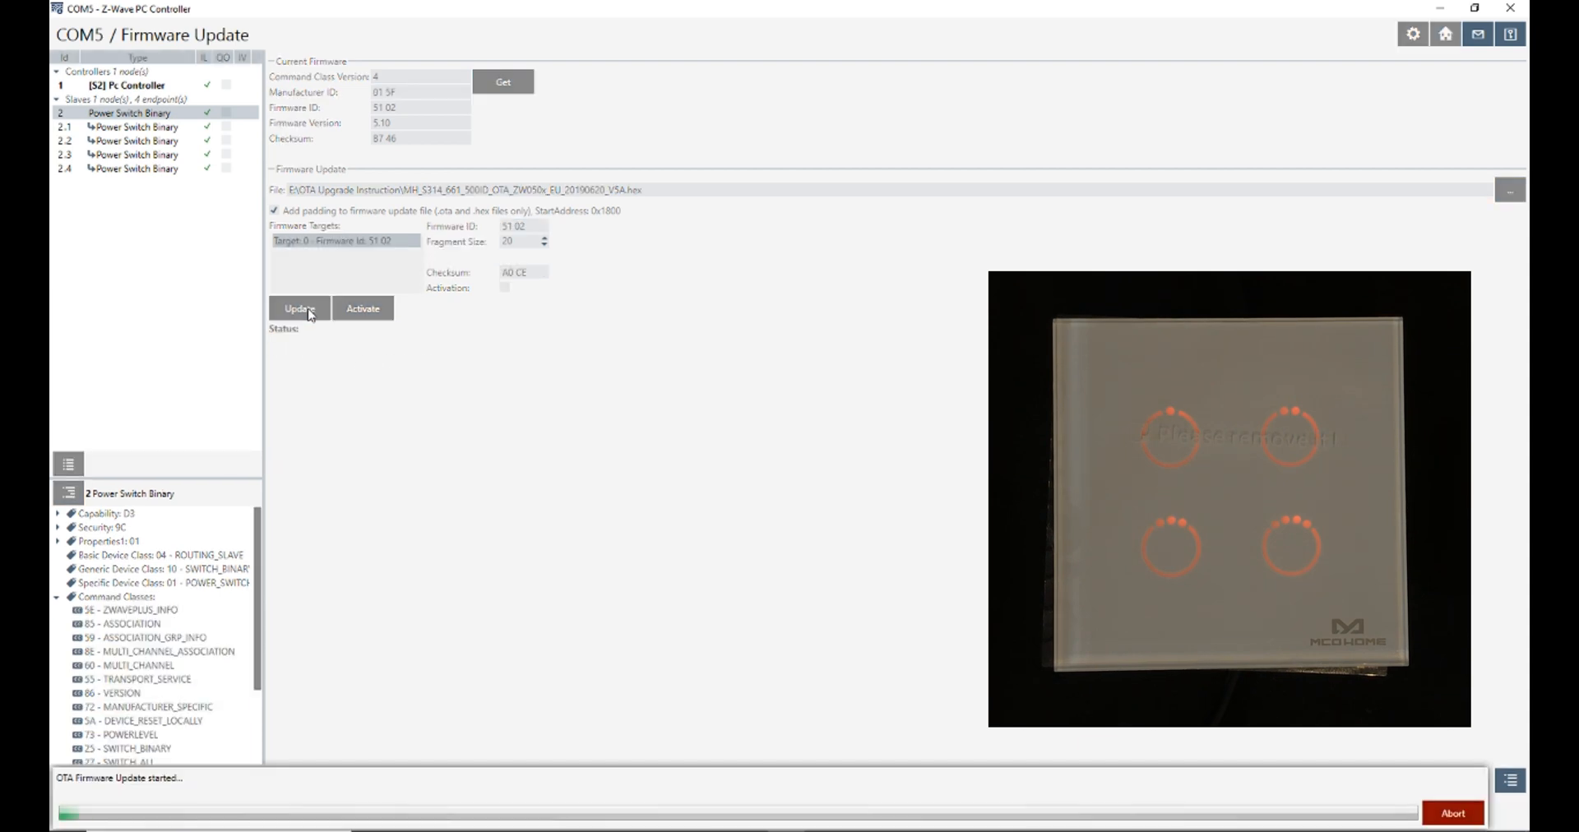
left_click(297, 308)
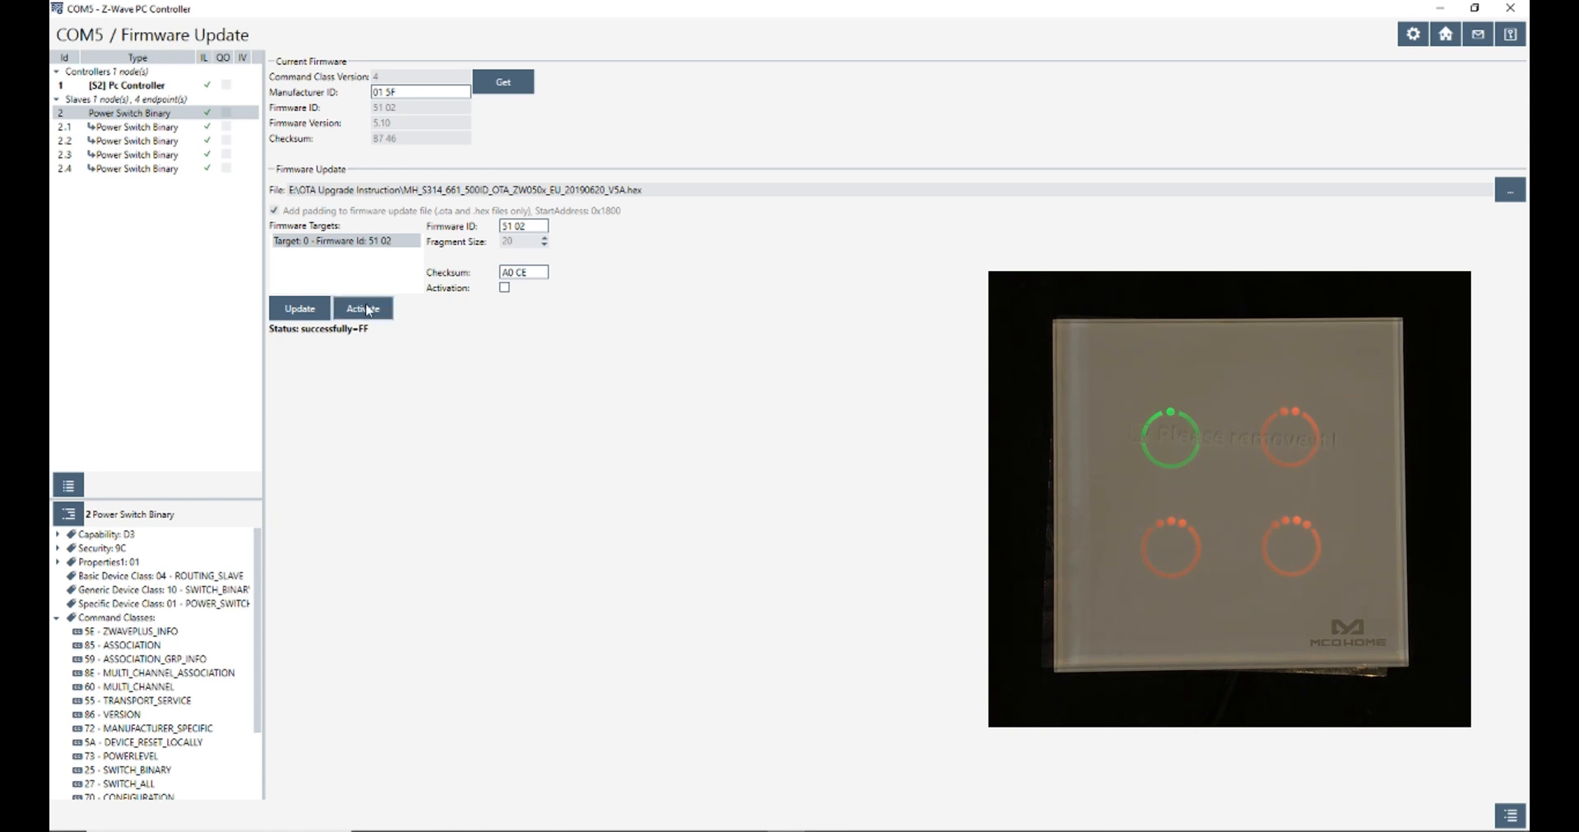
left_click(362, 307)
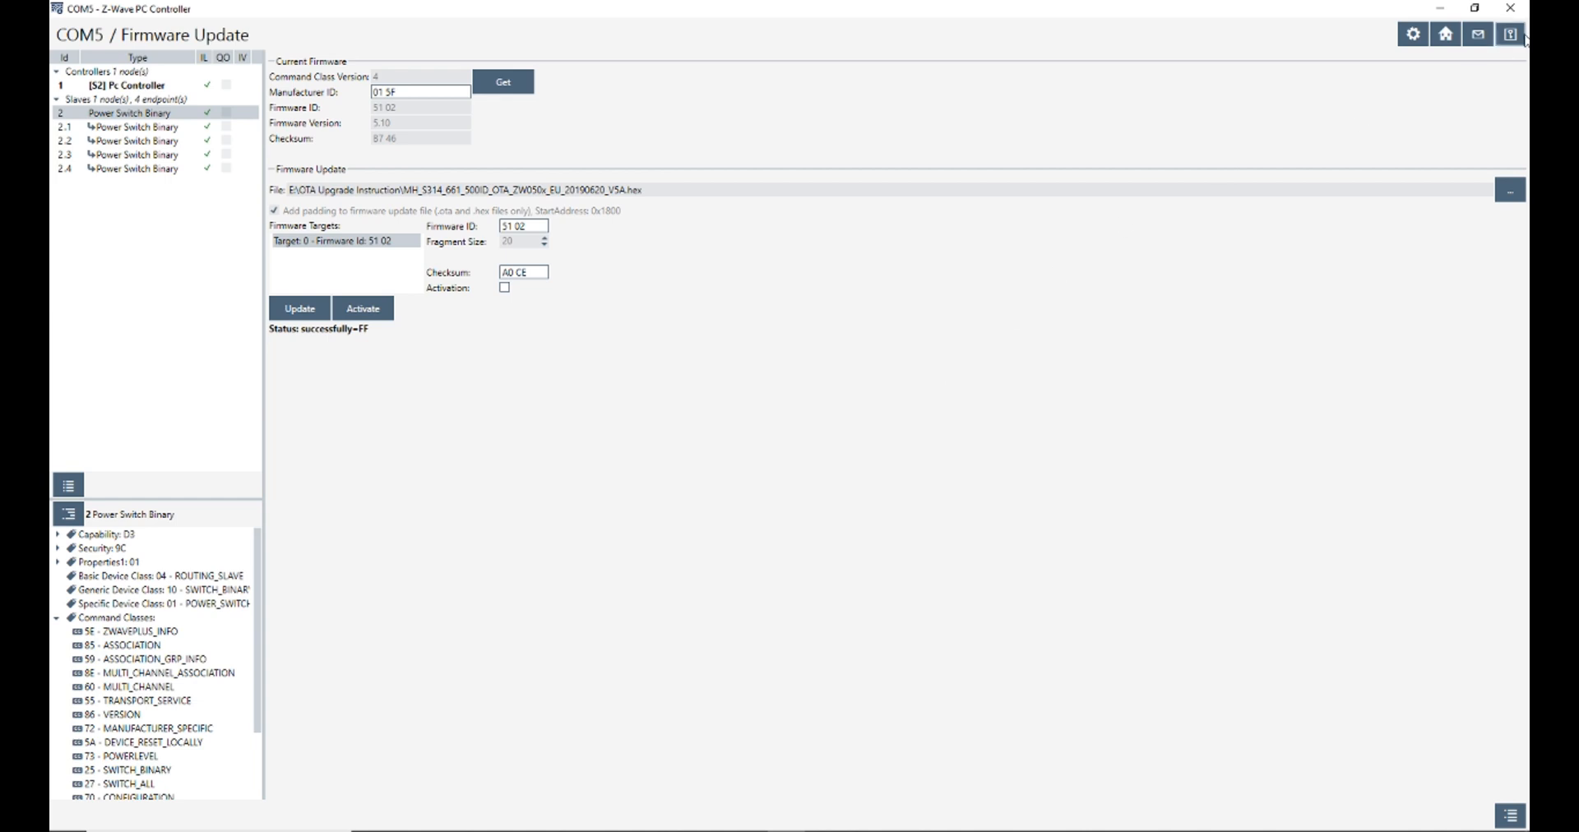
mouse_move(1447, 35)
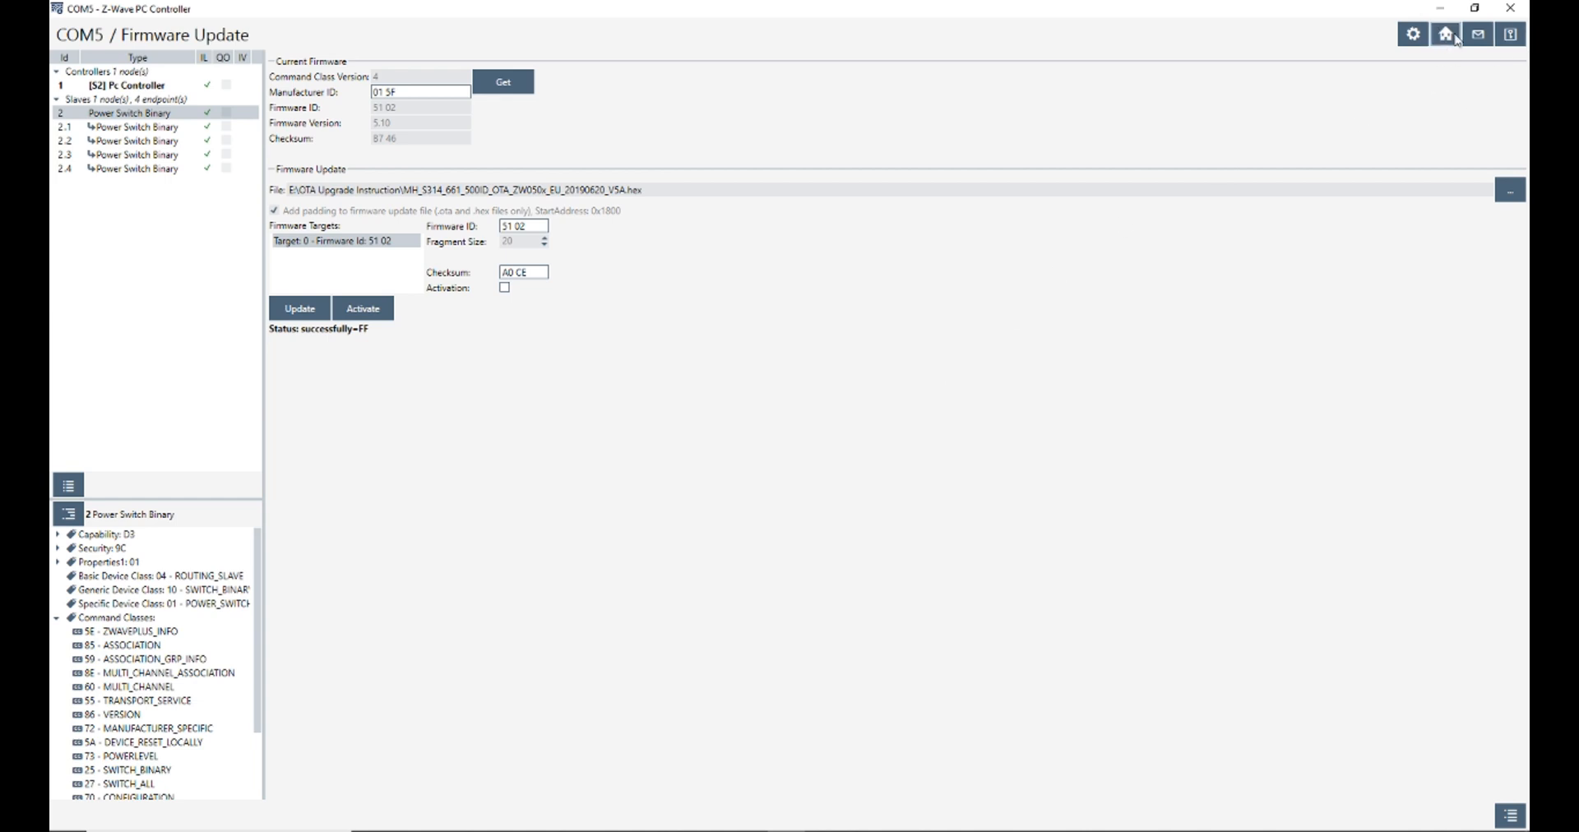
Step: Return to the home dashboard showing the primary controller's feature tiles
left_click(1444, 33)
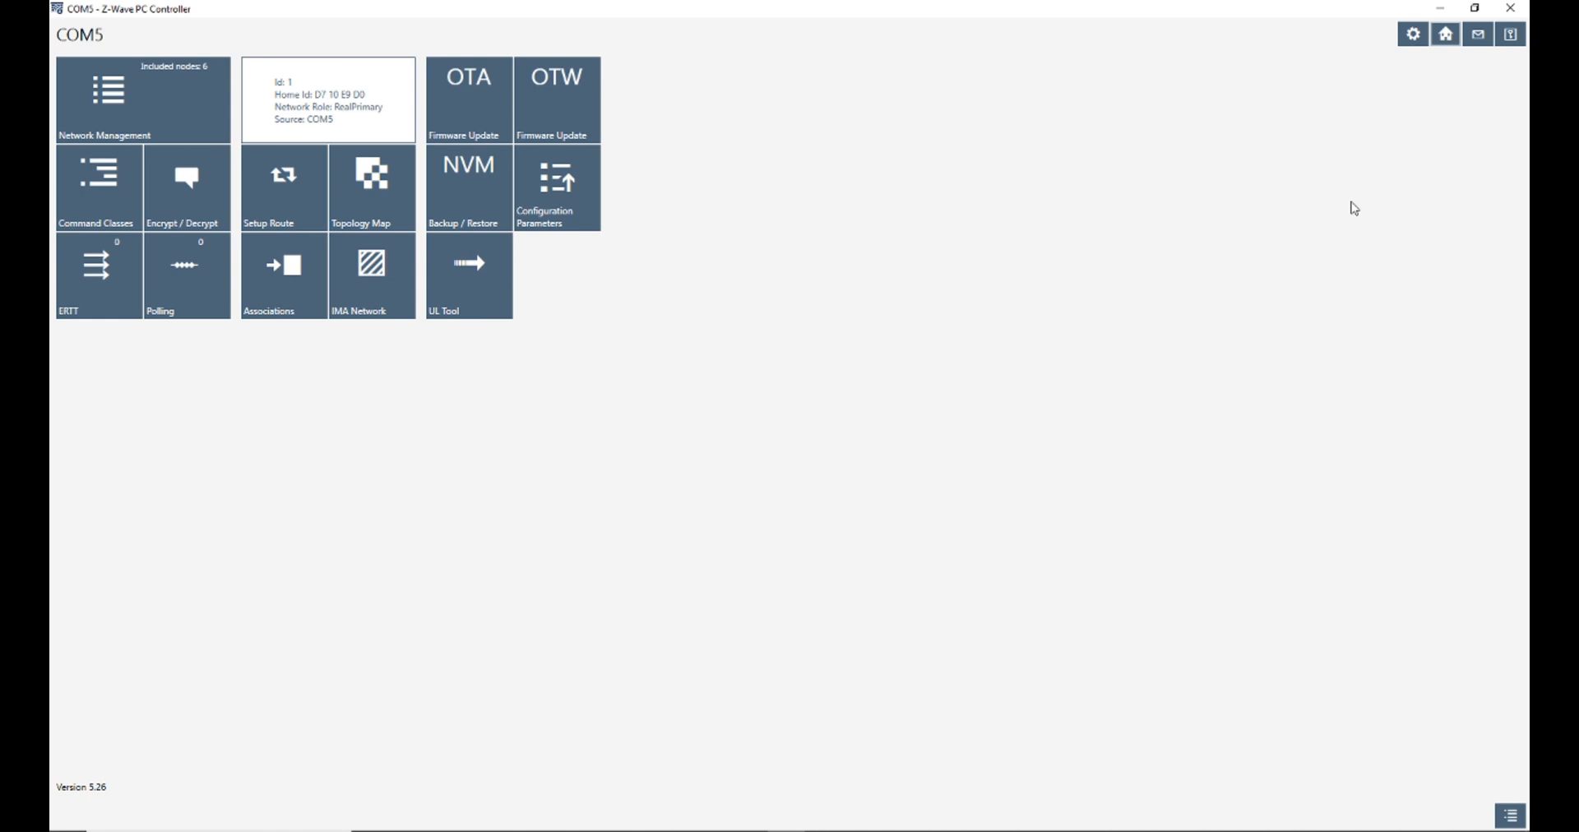
mouse_move(165, 158)
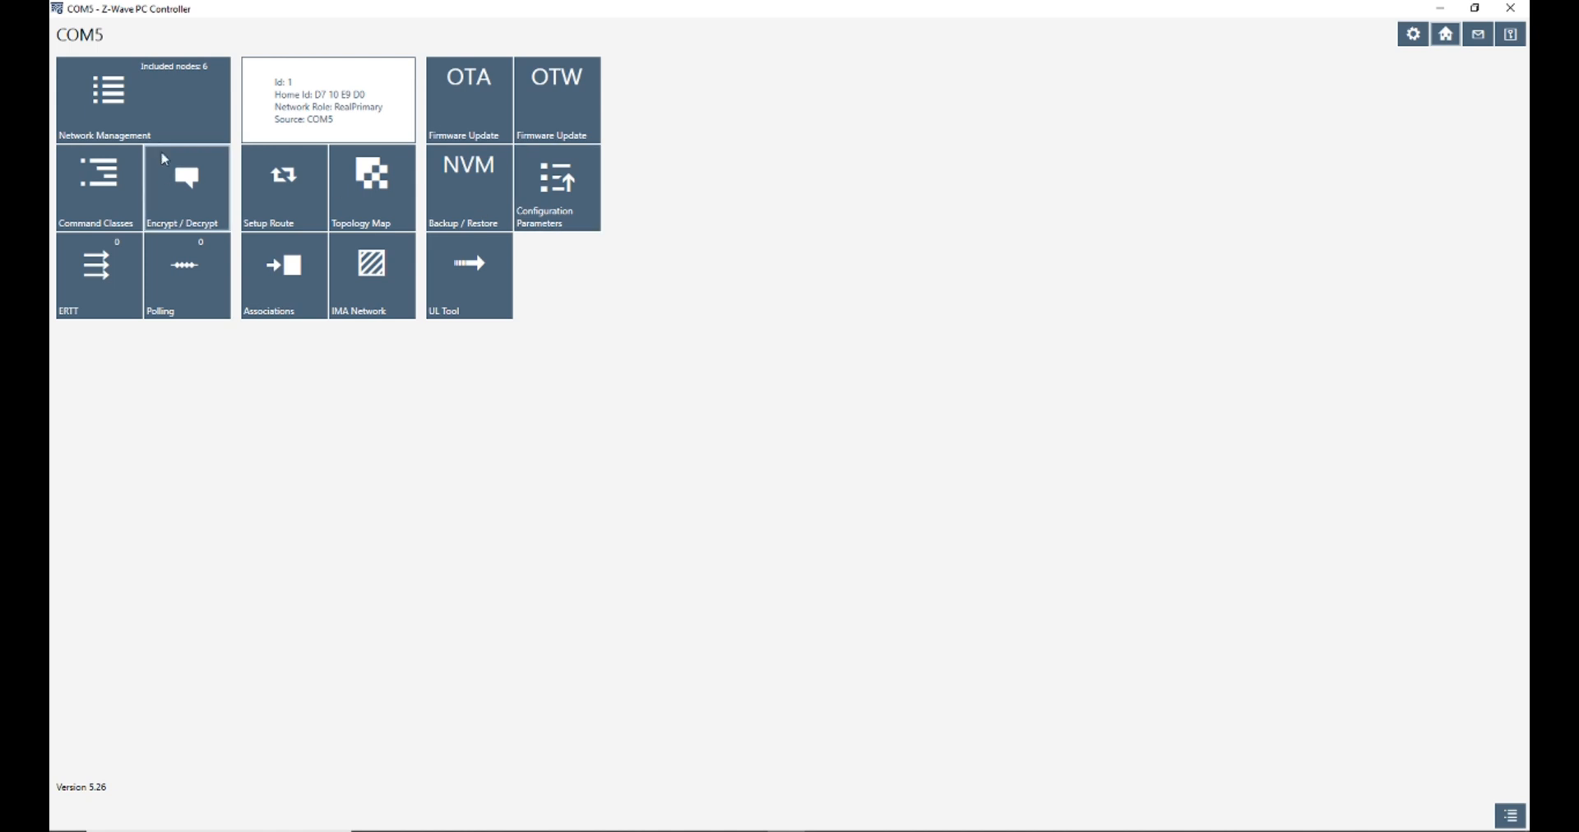
mouse_move(171, 153)
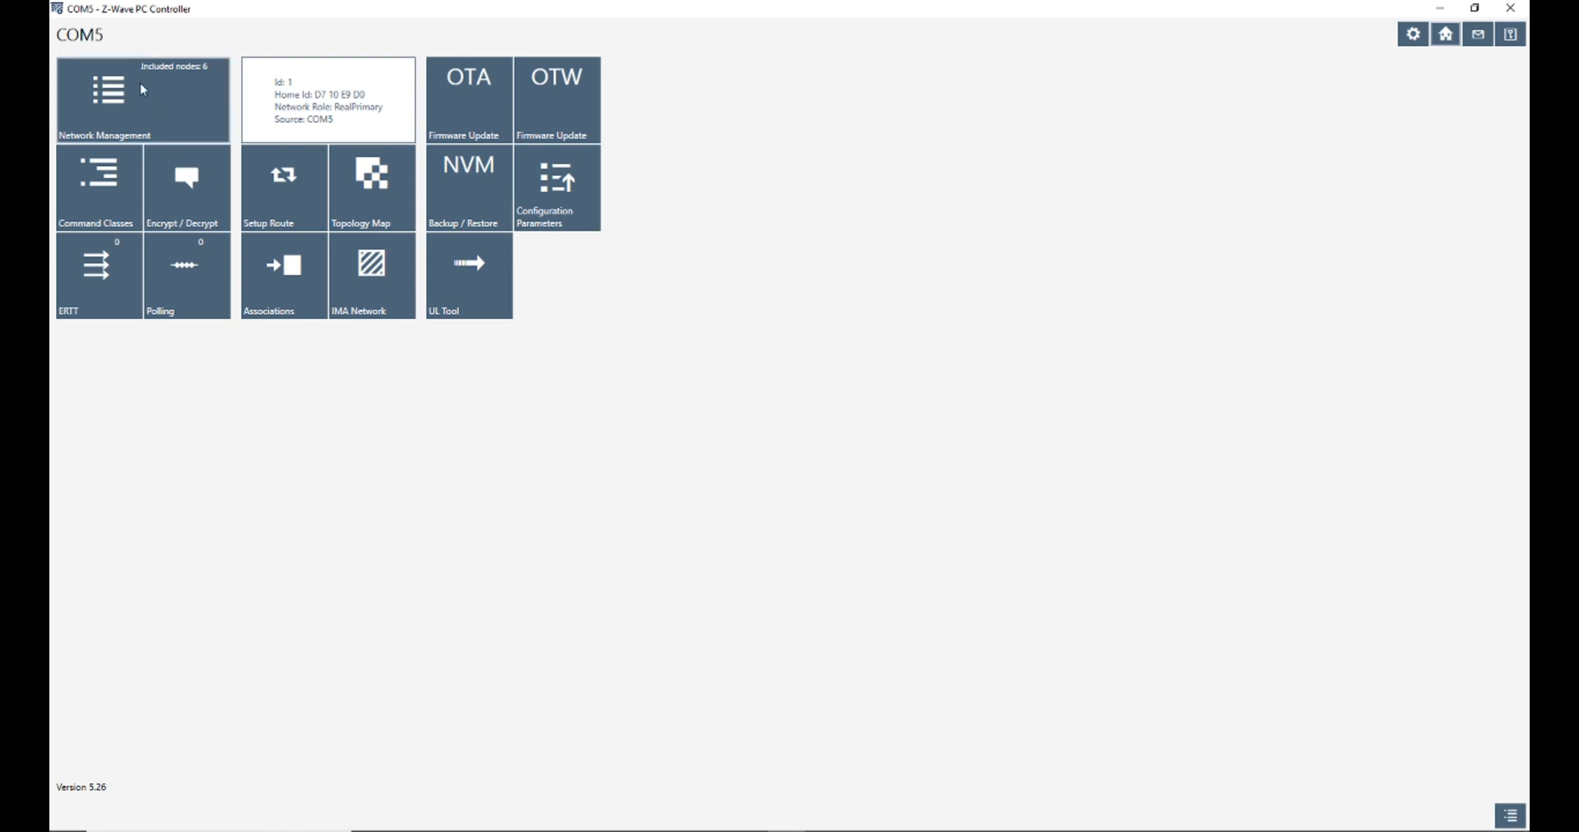
Step: Begin node exclusion from Network Management so the controller waits for the switch's button press
left_click(109, 97)
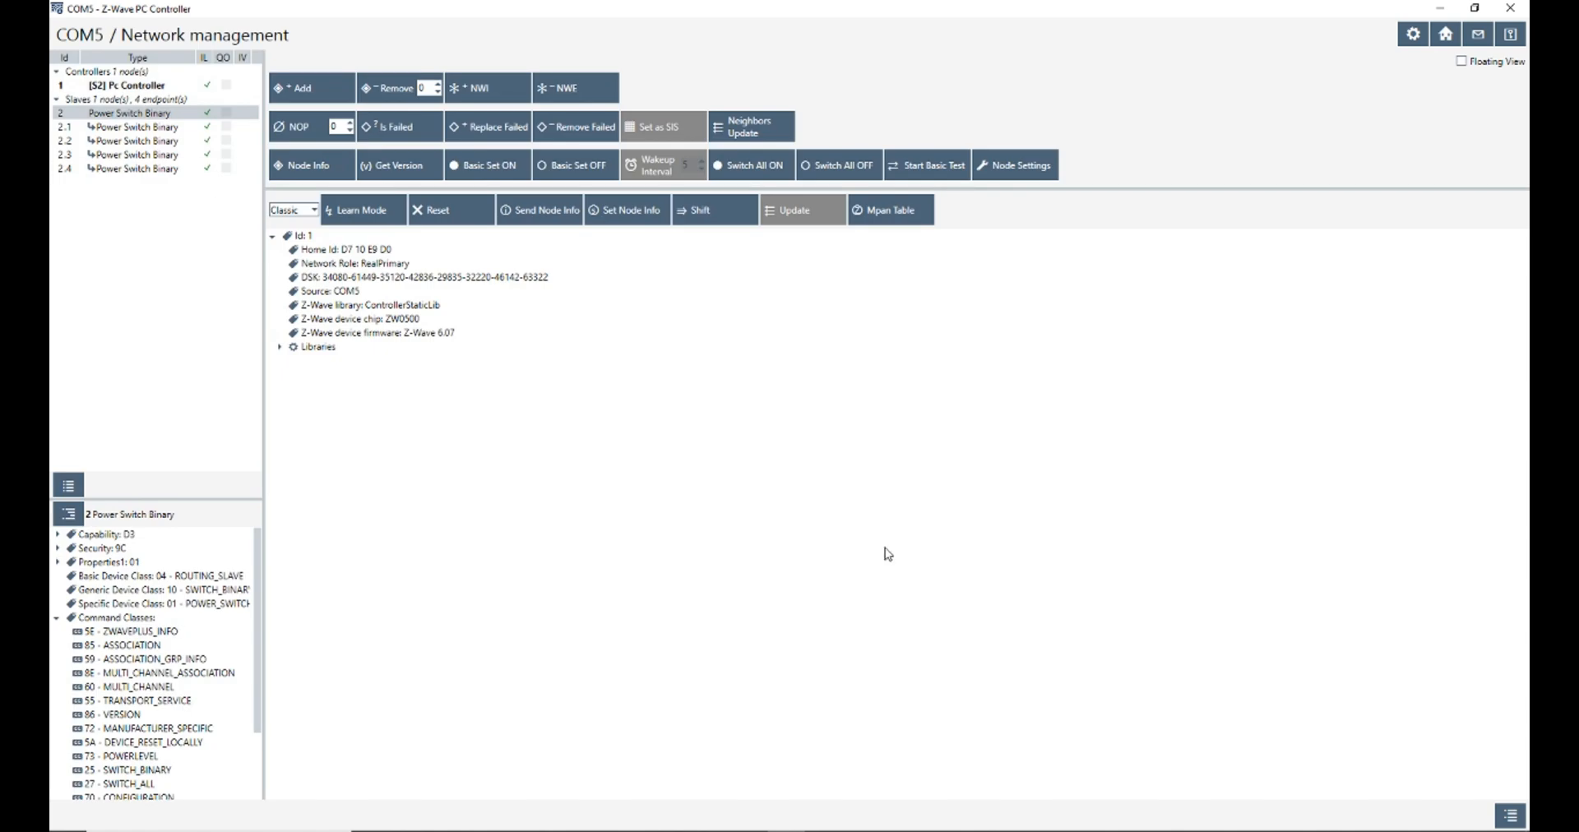
mouse_move(141, 119)
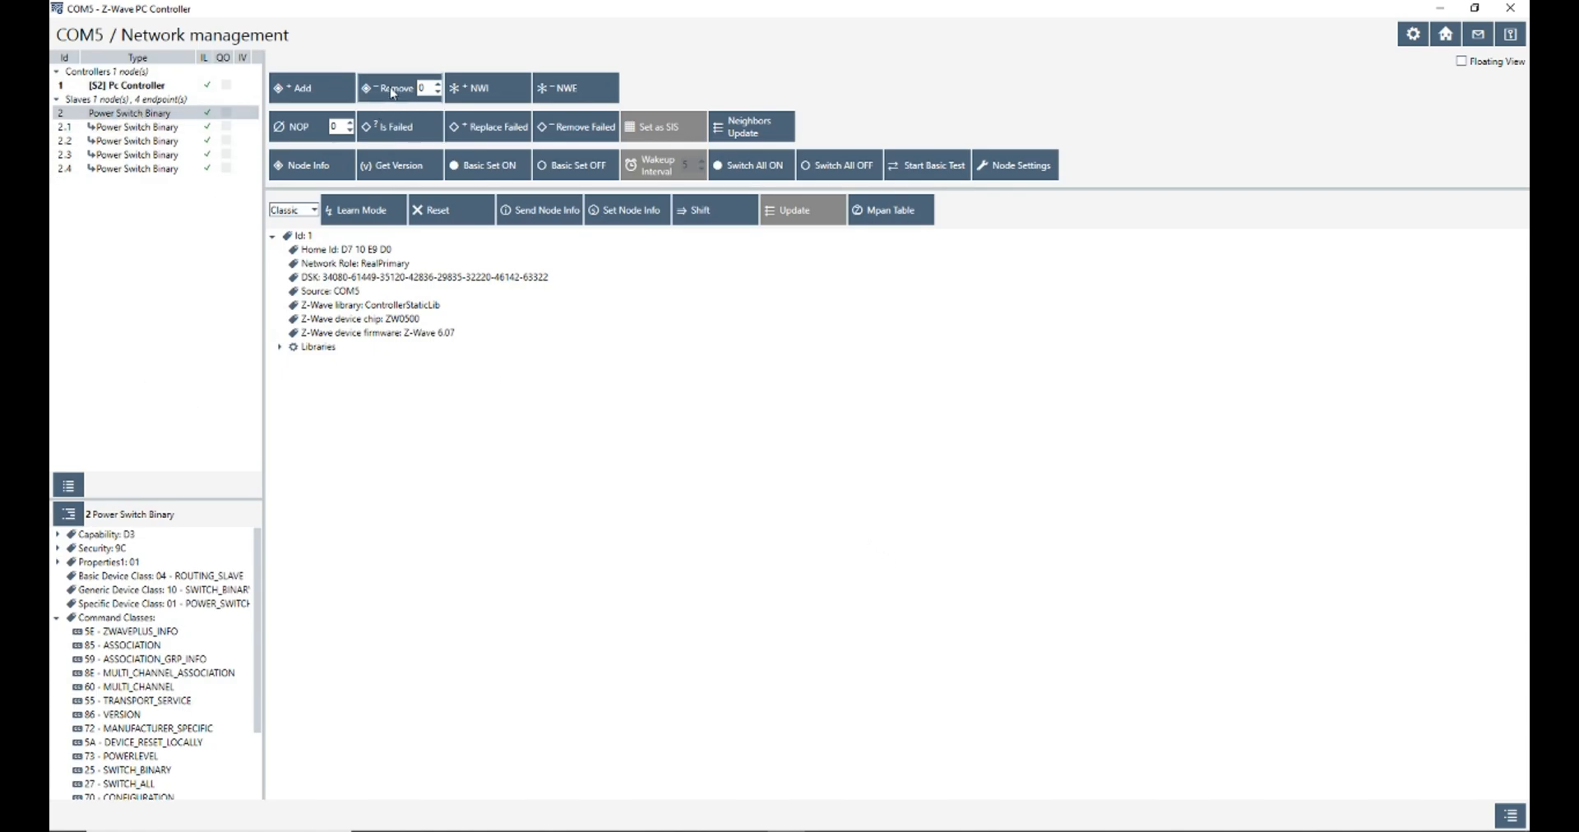
left_click(396, 87)
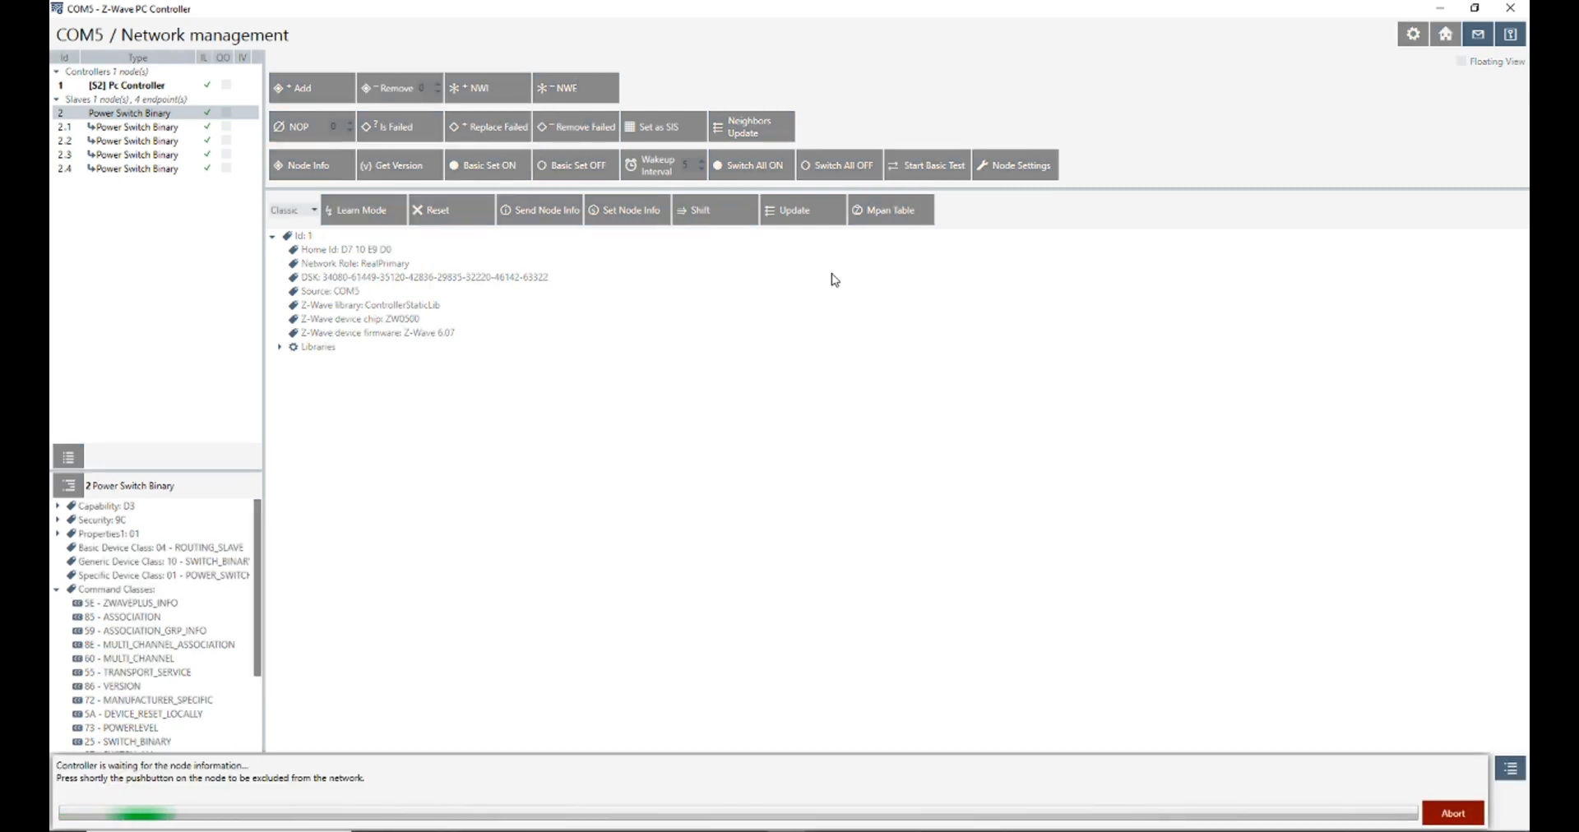